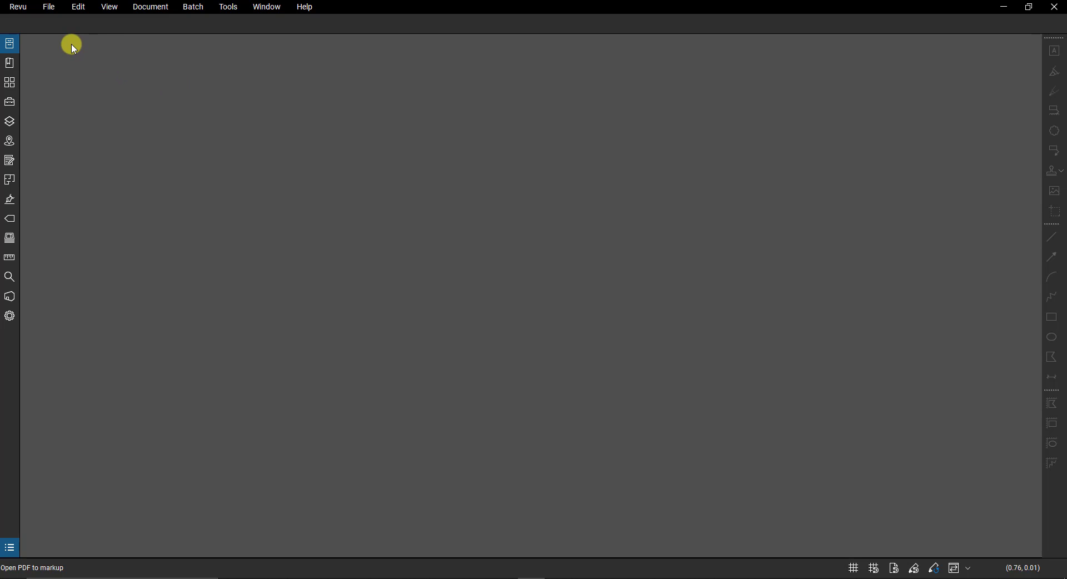
Show the Tool Chest panel listing all tool sets, including Steve's Tools.
{"action": "left_click", "coordinate": [10, 101]}
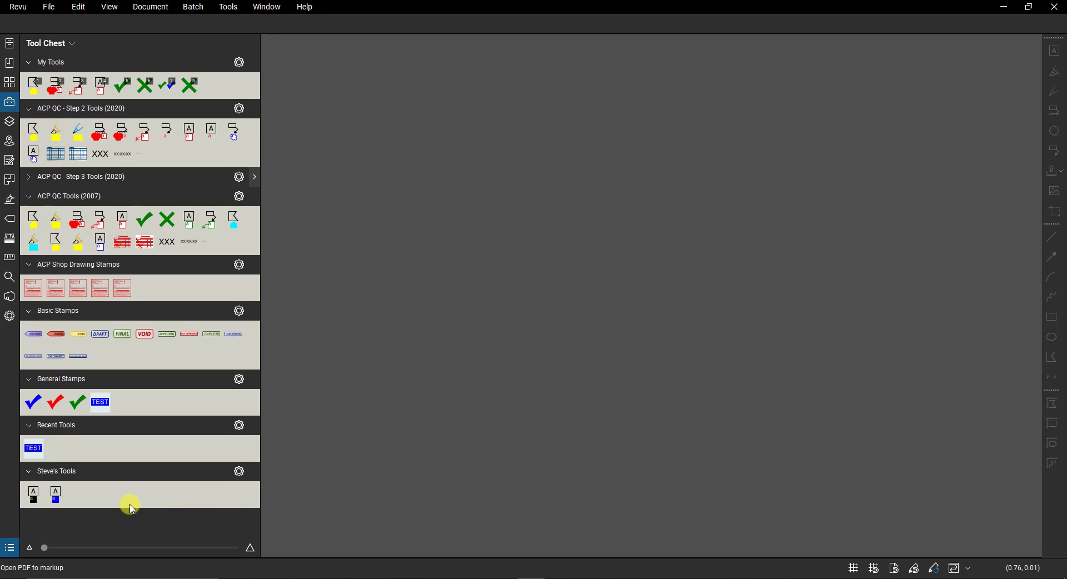
{"action": "mouse_move", "coordinate": [55, 494]}
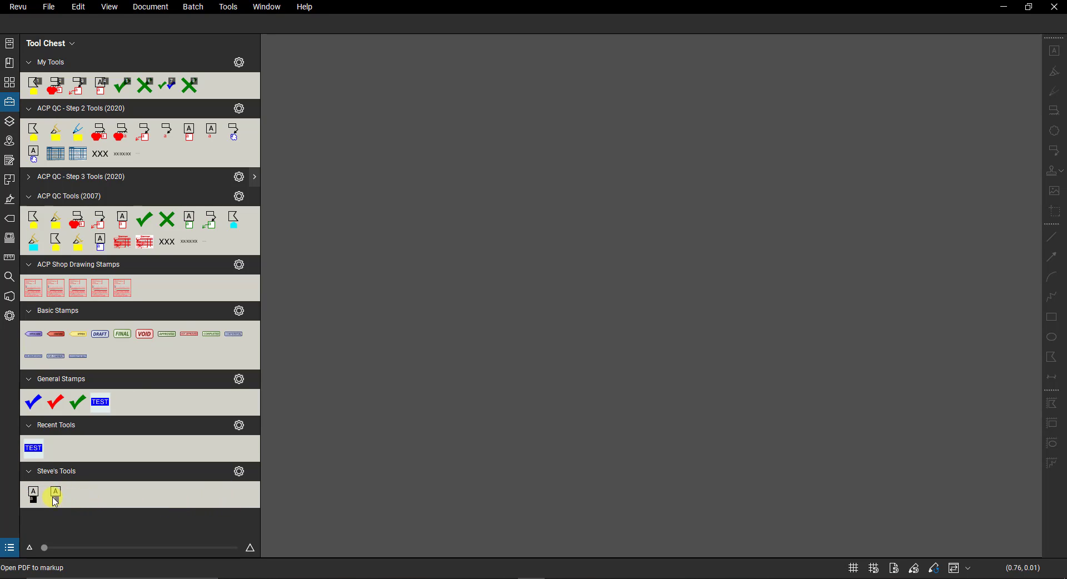
{"action": "mouse_move", "coordinate": [56, 494]}
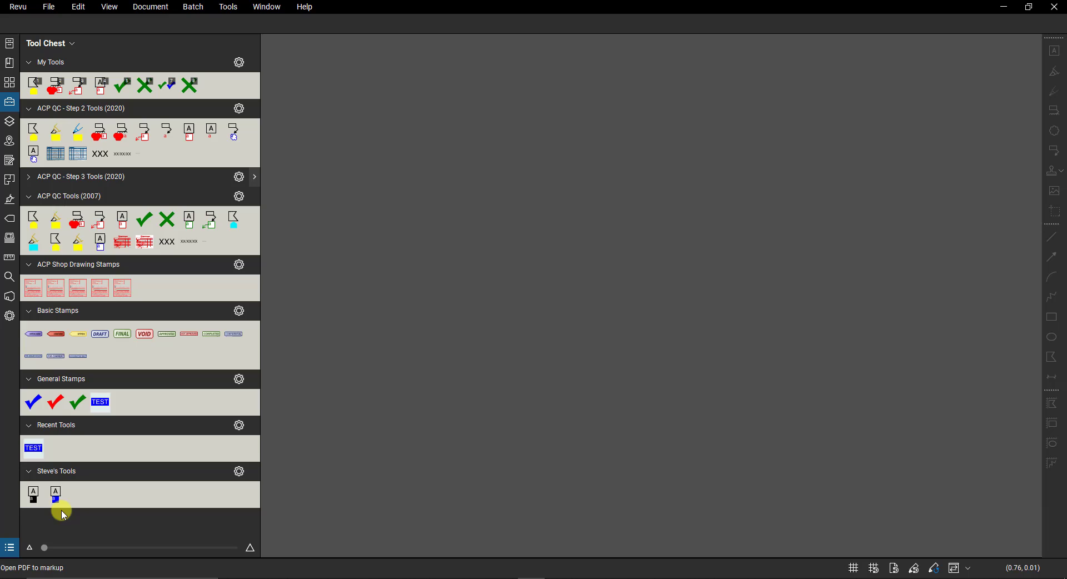
{"action": "mouse_move", "coordinate": [143, 27]}
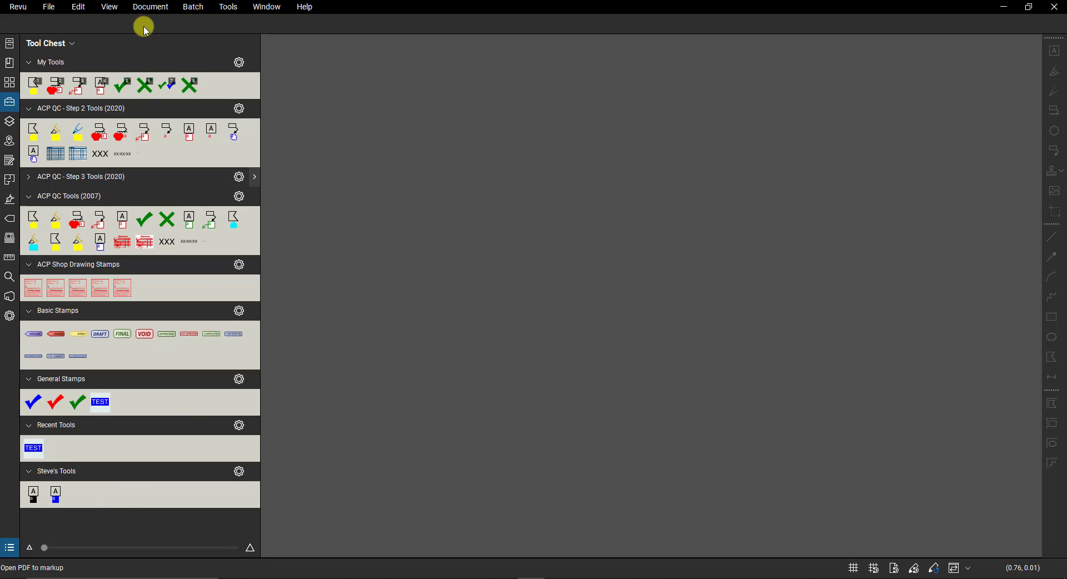
{"action": "mouse_move", "coordinate": [227, 500]}
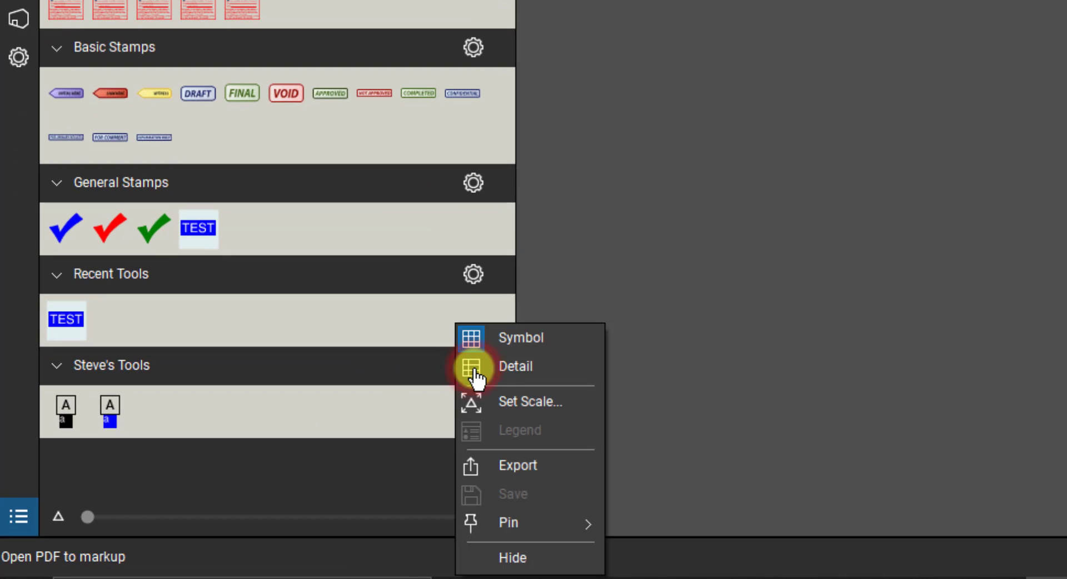
{"action": "mouse_move", "coordinate": [535, 465]}
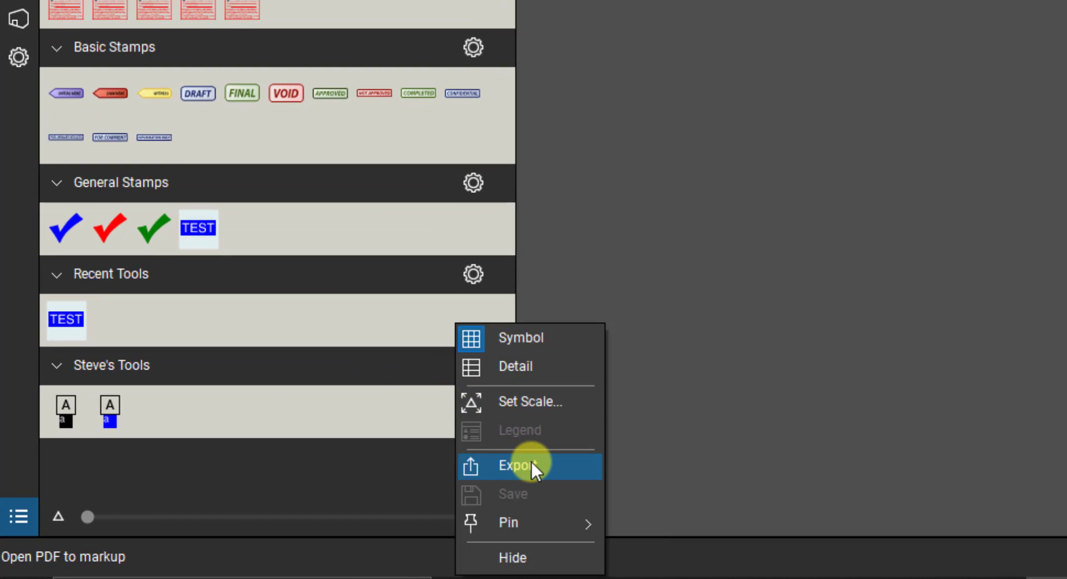
{"action": "left_click", "coordinate": [524, 465]}
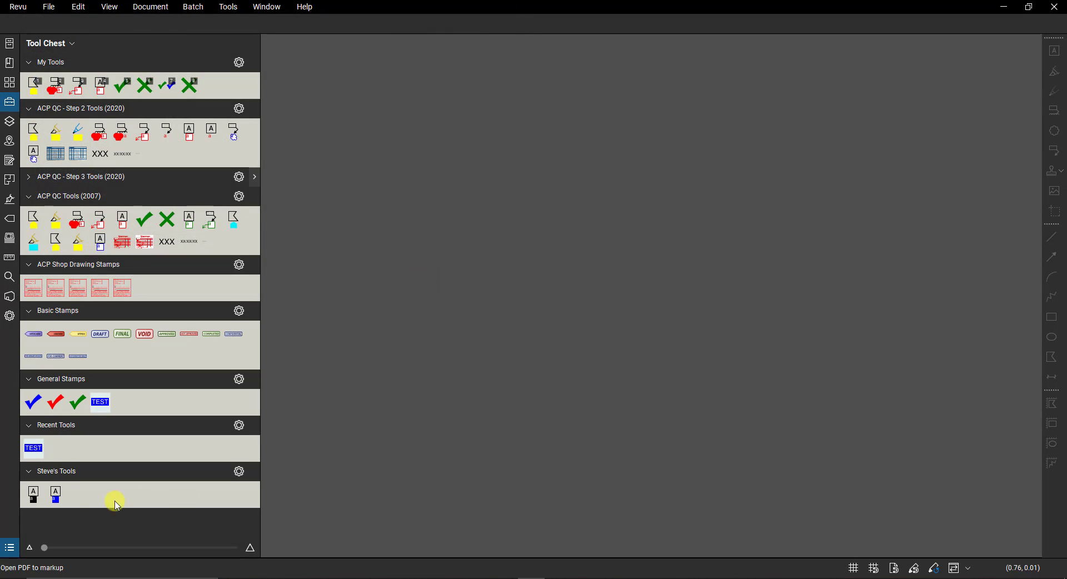
{"action": "mouse_move", "coordinate": [85, 498]}
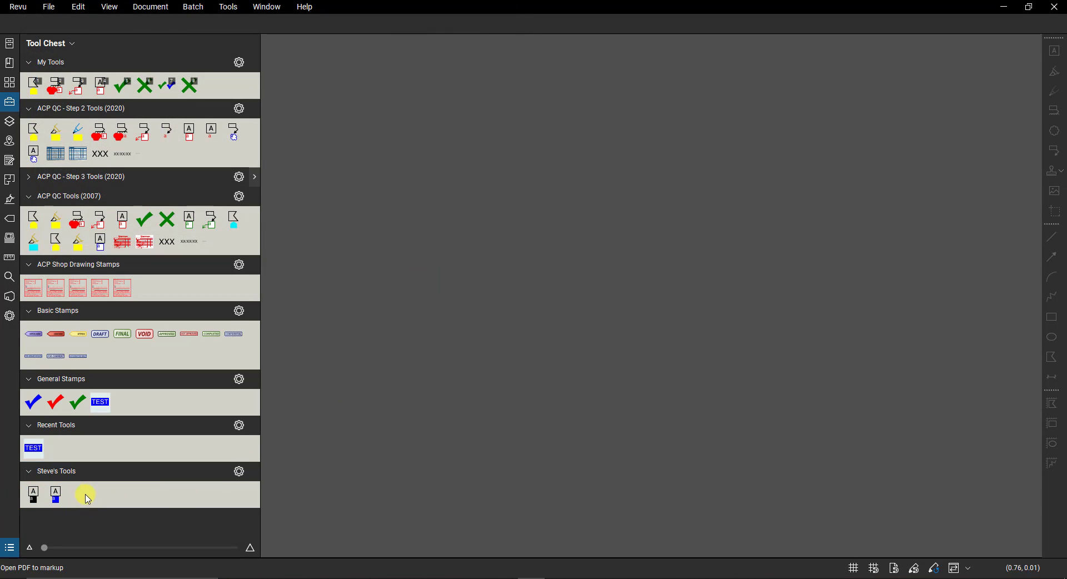
{"action": "mouse_move", "coordinate": [56, 492]}
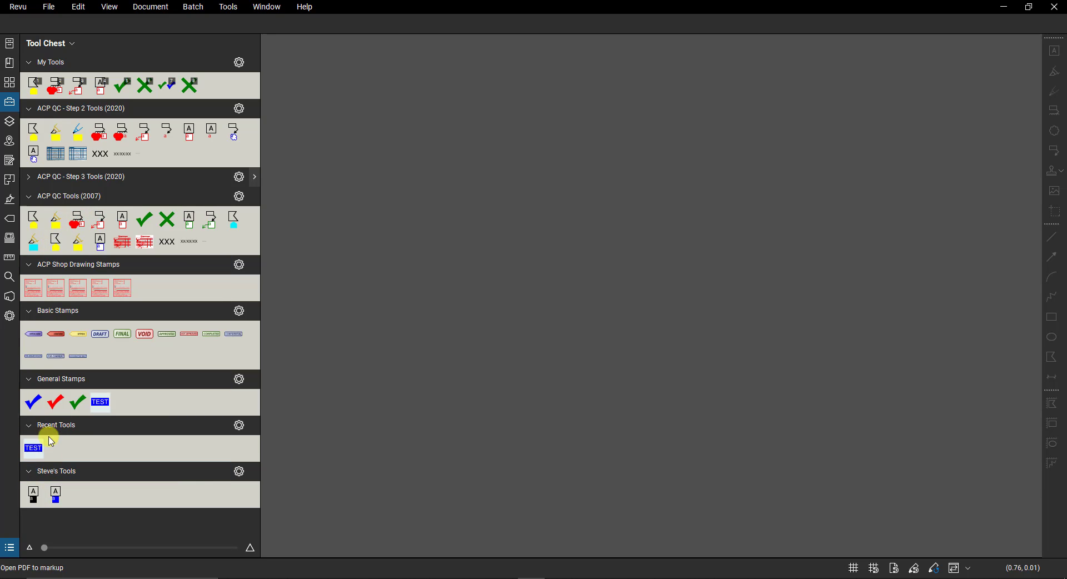
Create an empty tool set titled TEST via Manage Tool Sets and save it as TEST.btx.
{"action": "left_click", "coordinate": [71, 43]}
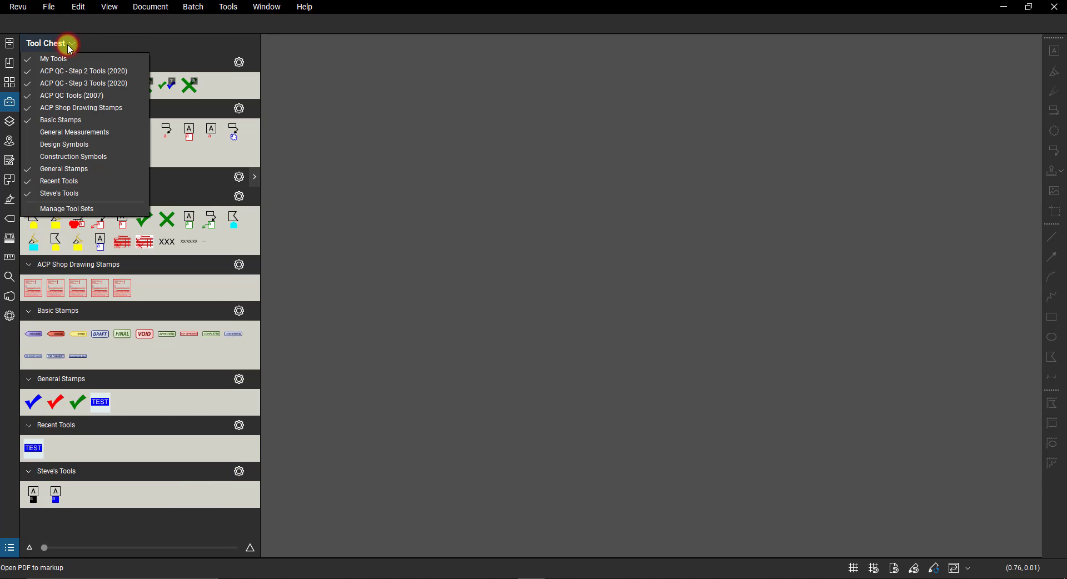
{"action": "left_click", "coordinate": [67, 209]}
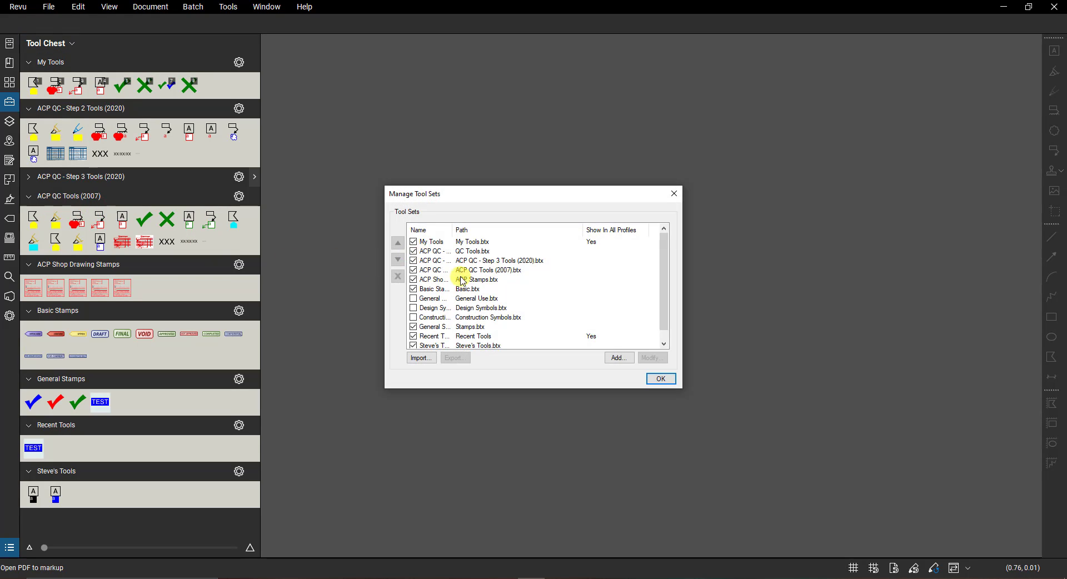
{"action": "left_click", "coordinate": [618, 357]}
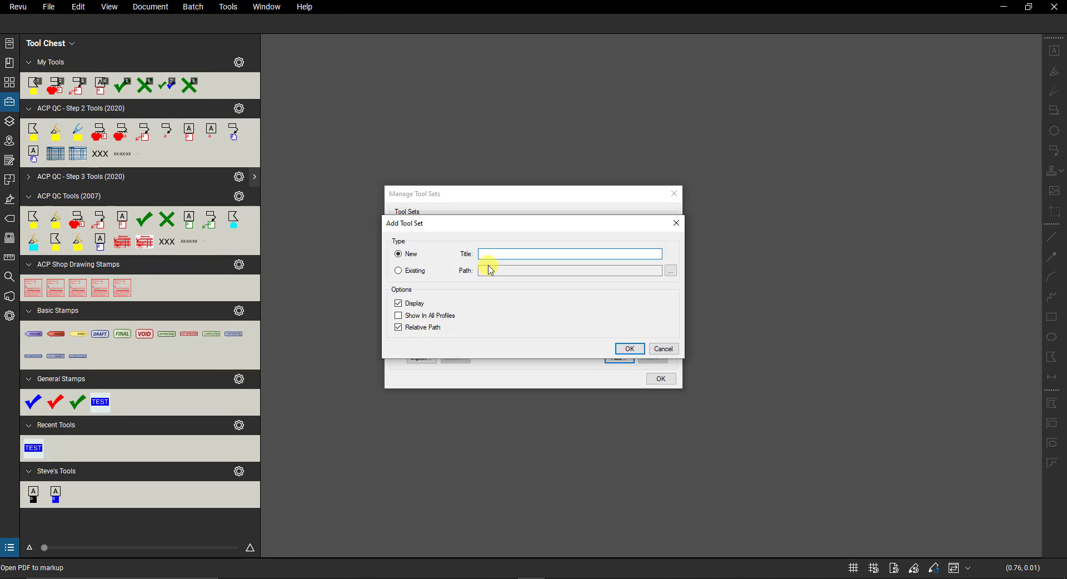
{"action": "type", "text": "TEST"}
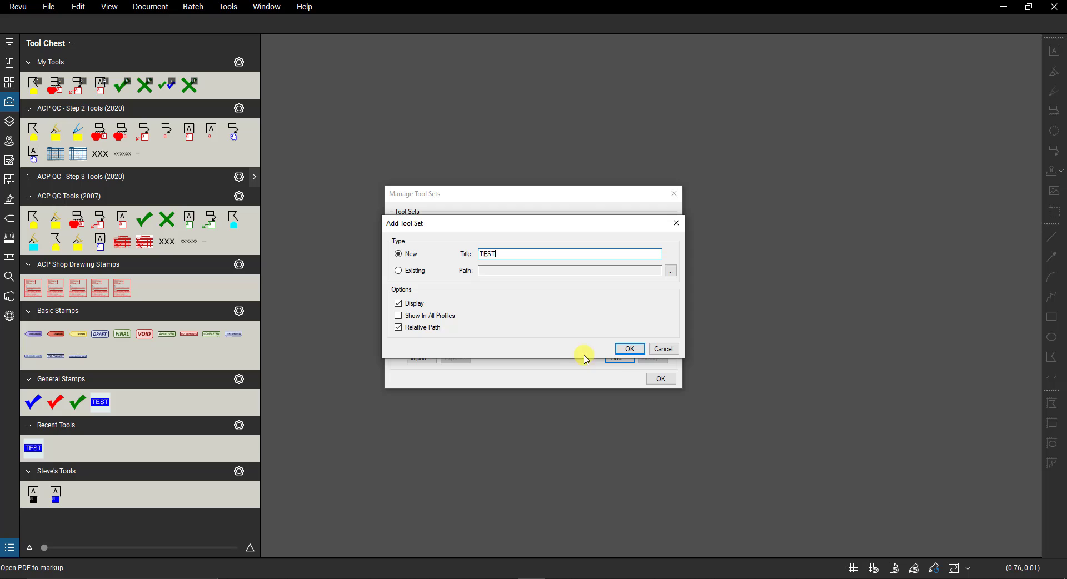
{"action": "left_click", "coordinate": [669, 270]}
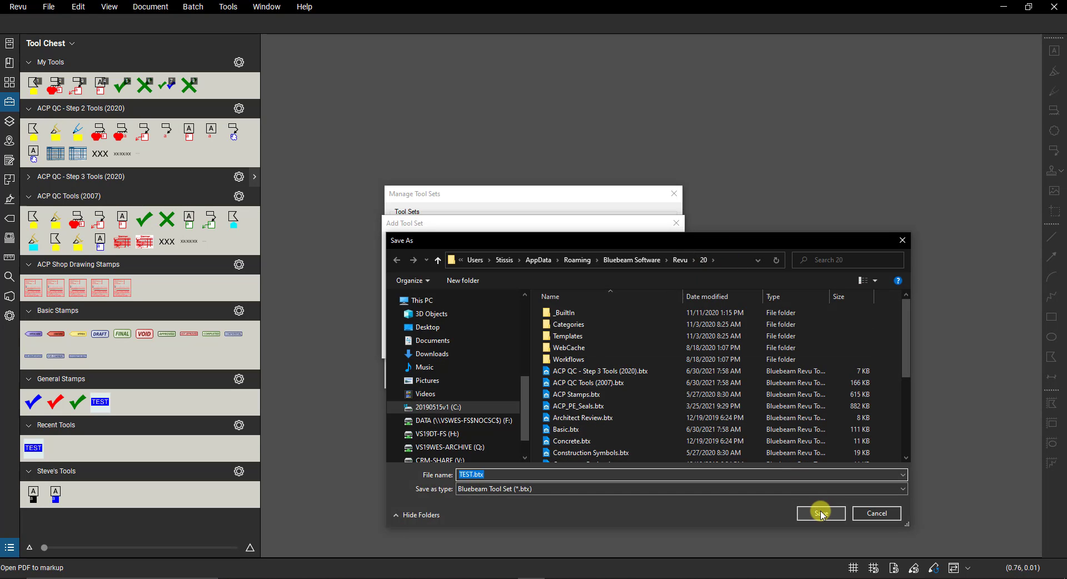
{"action": "left_click", "coordinate": [820, 513]}
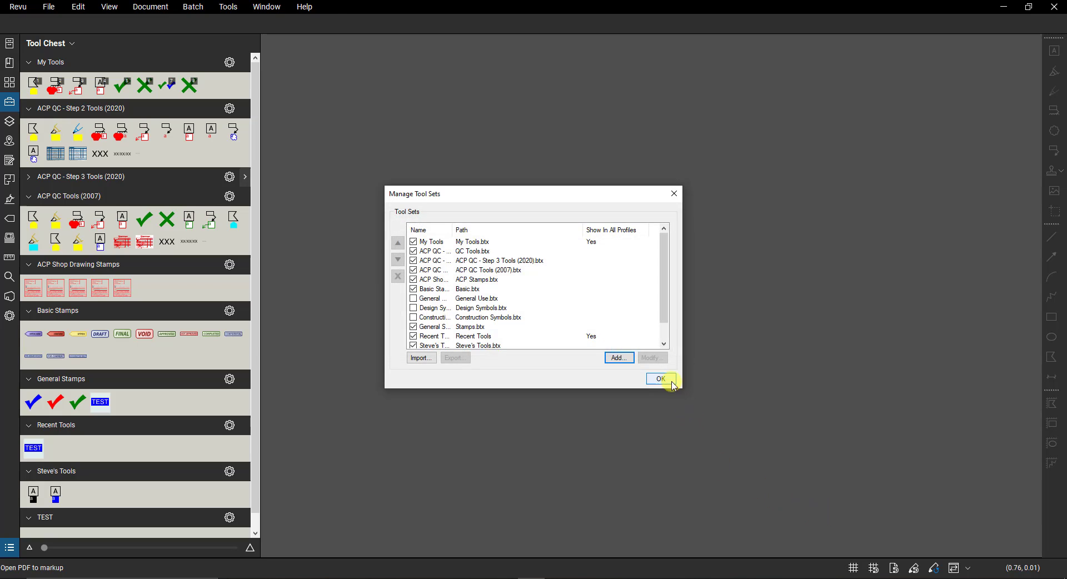
{"action": "left_click", "coordinate": [659, 379]}
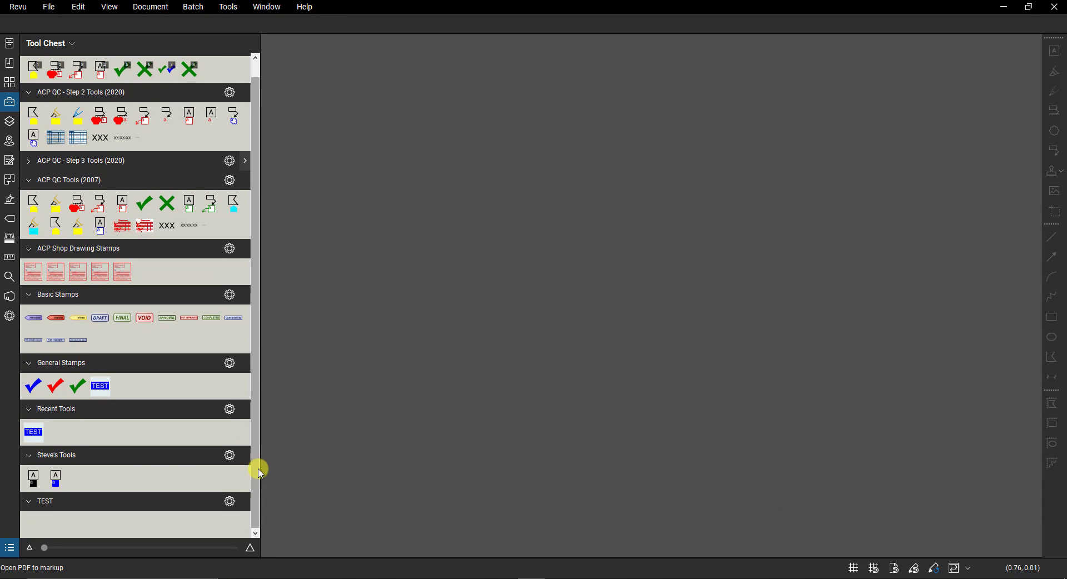
{"action": "mouse_move", "coordinate": [175, 224]}
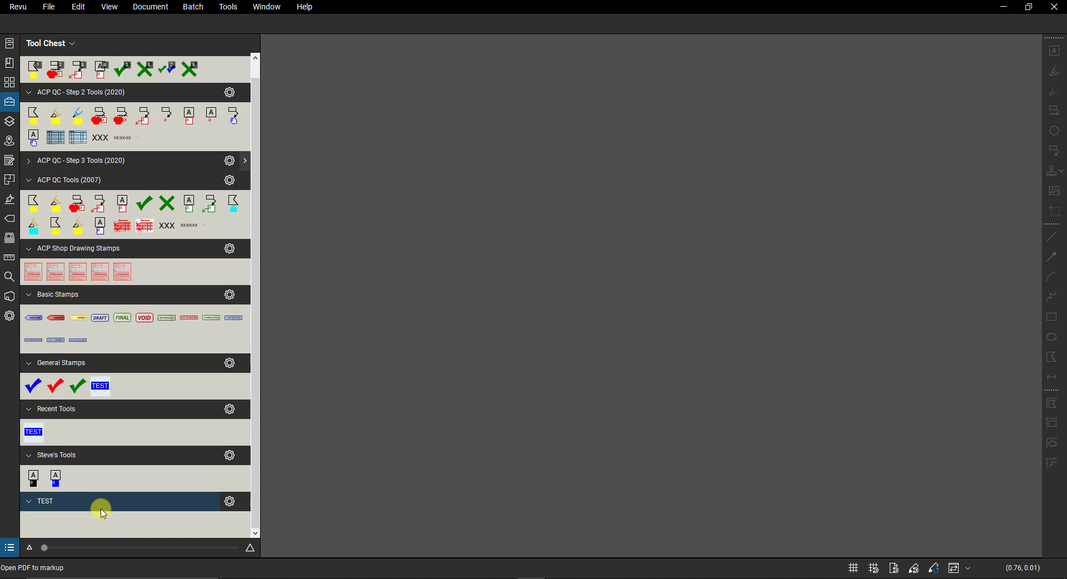
{"action": "mouse_move", "coordinate": [87, 456]}
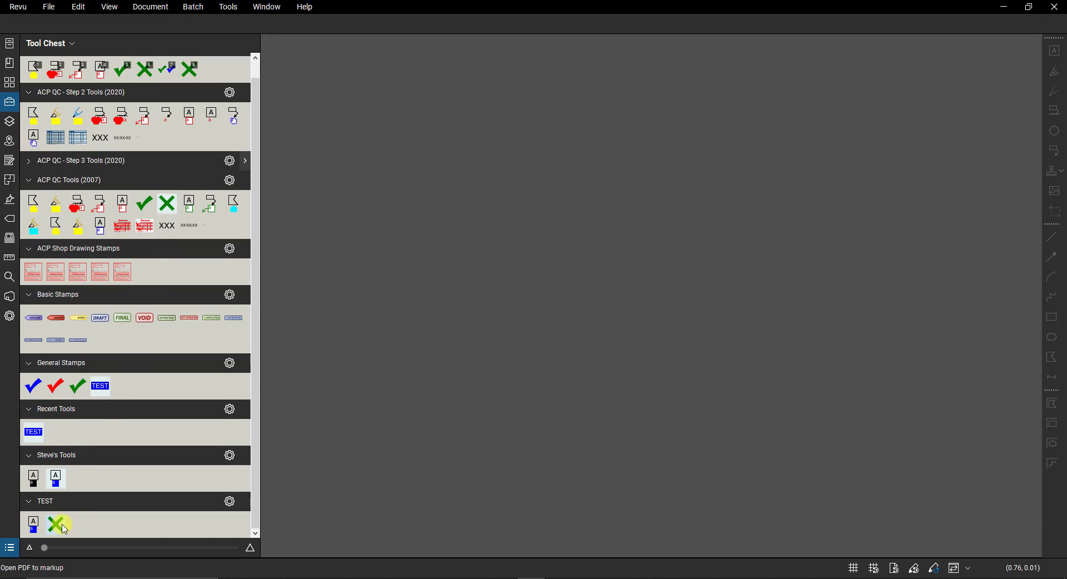
Bring up the TEST tool set's options menu to save its new text-box and green X tools.
{"action": "right_click", "coordinate": [56, 524]}
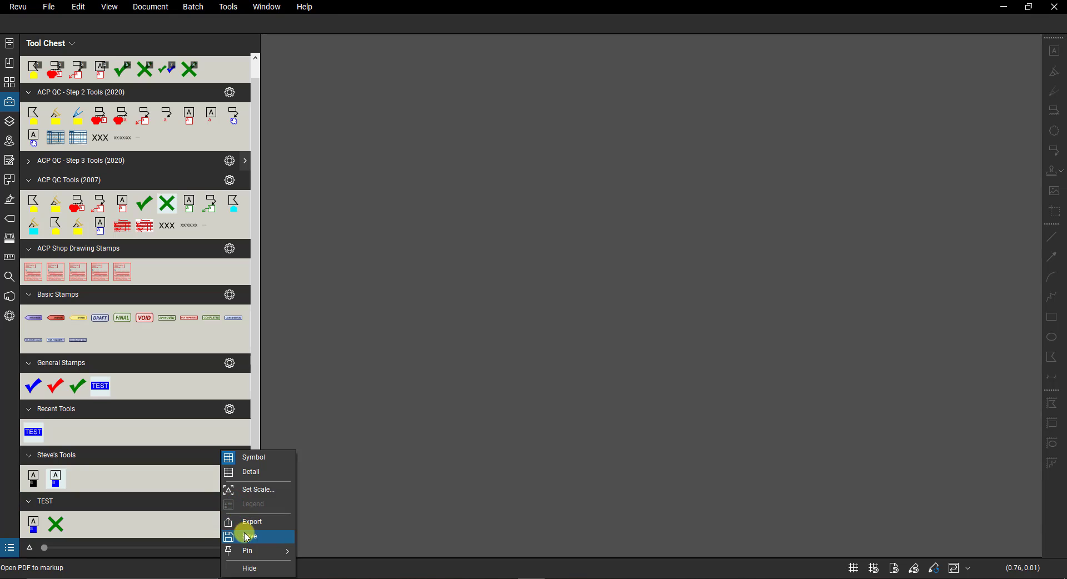
{"action": "mouse_move", "coordinate": [241, 536]}
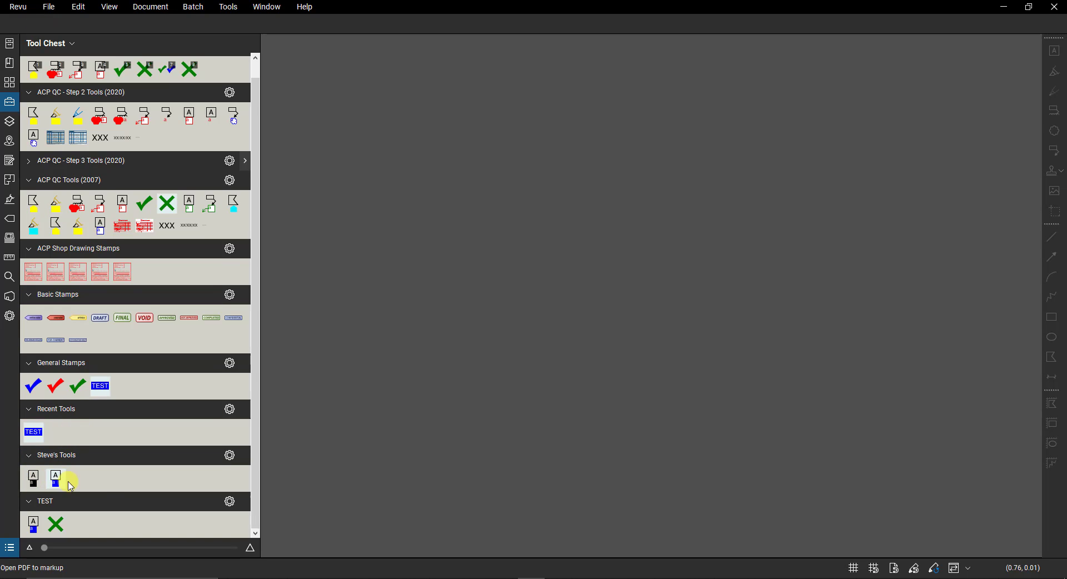
{"action": "mouse_move", "coordinate": [78, 481]}
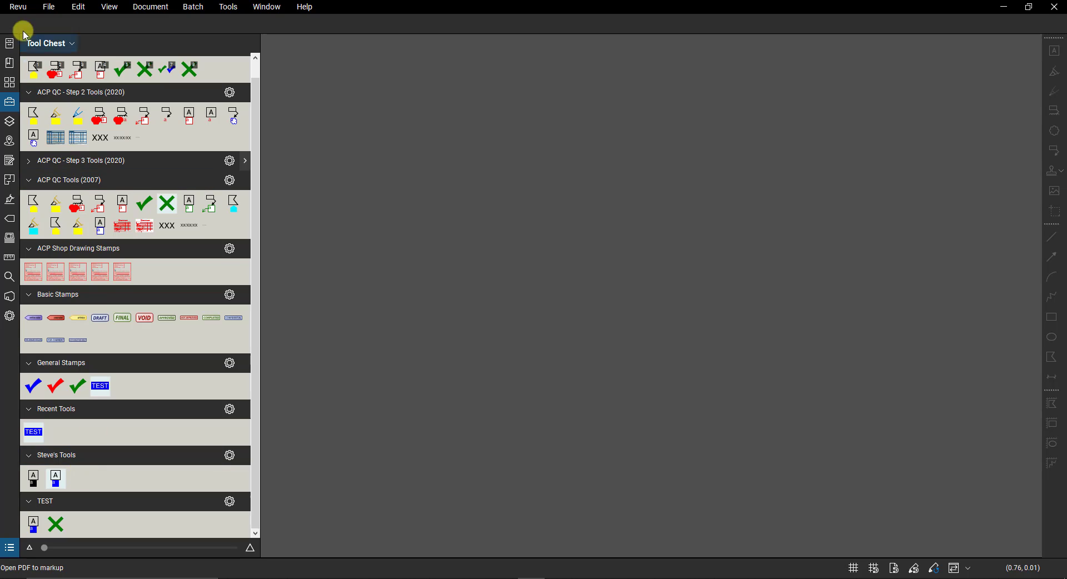
Select the default Revu profile from the Revu > Profiles menu in place of ACP_01.
{"action": "left_click", "coordinate": [18, 7]}
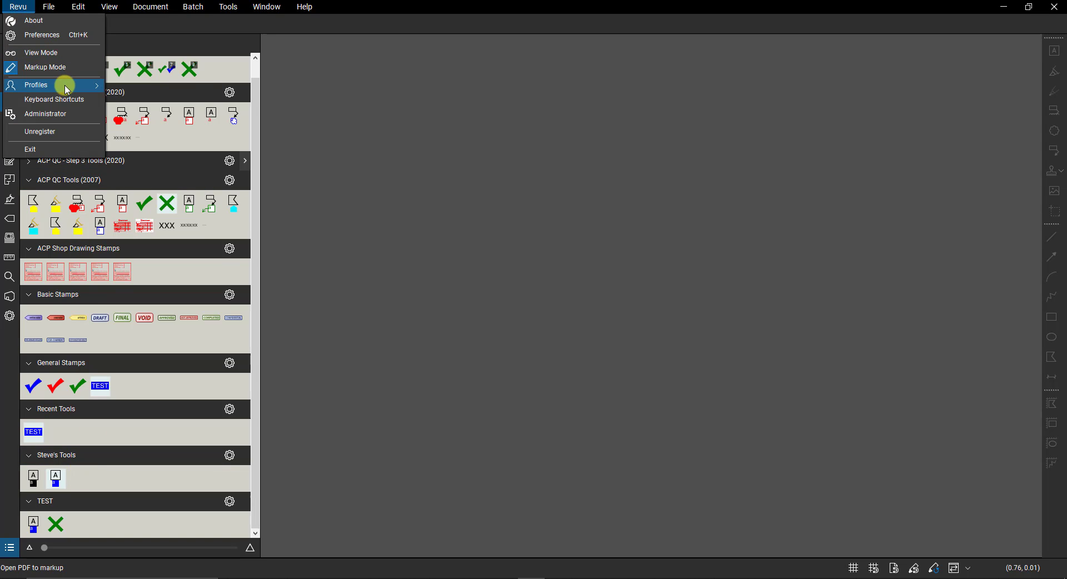
{"action": "left_click", "coordinate": [35, 84]}
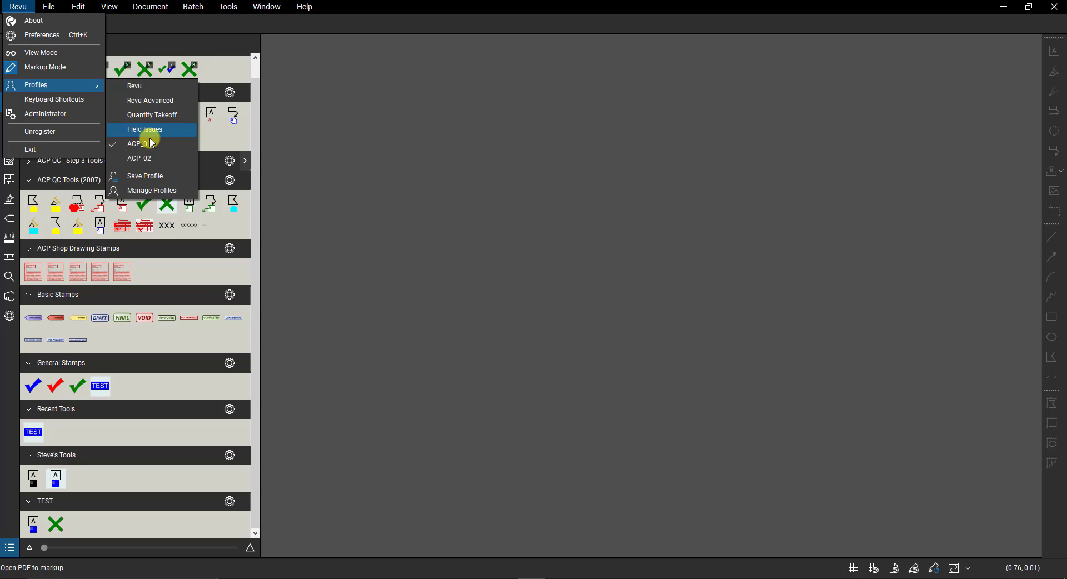
{"action": "mouse_move", "coordinate": [148, 143]}
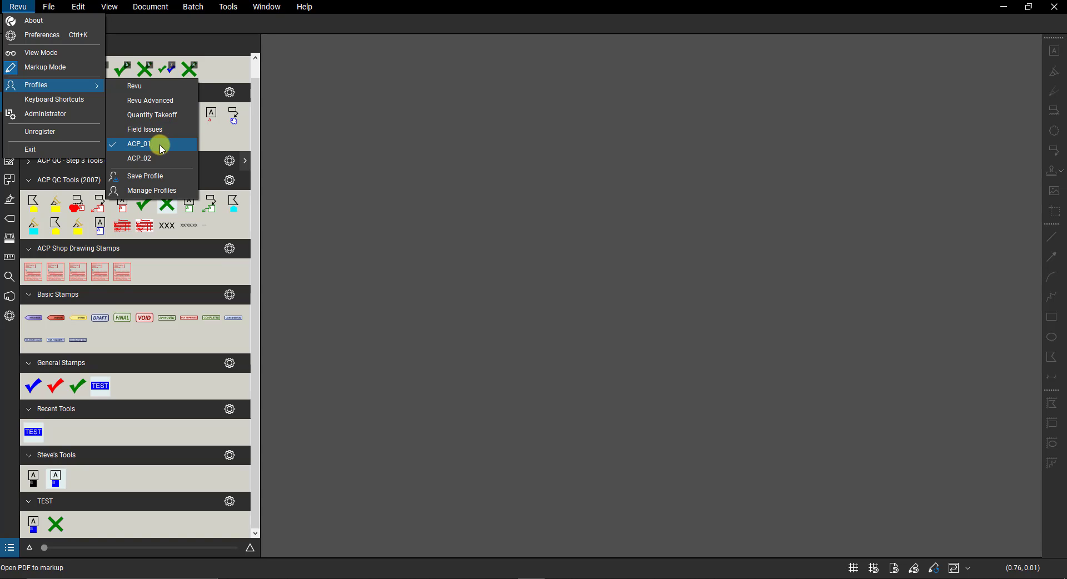
{"action": "mouse_move", "coordinate": [194, 147]}
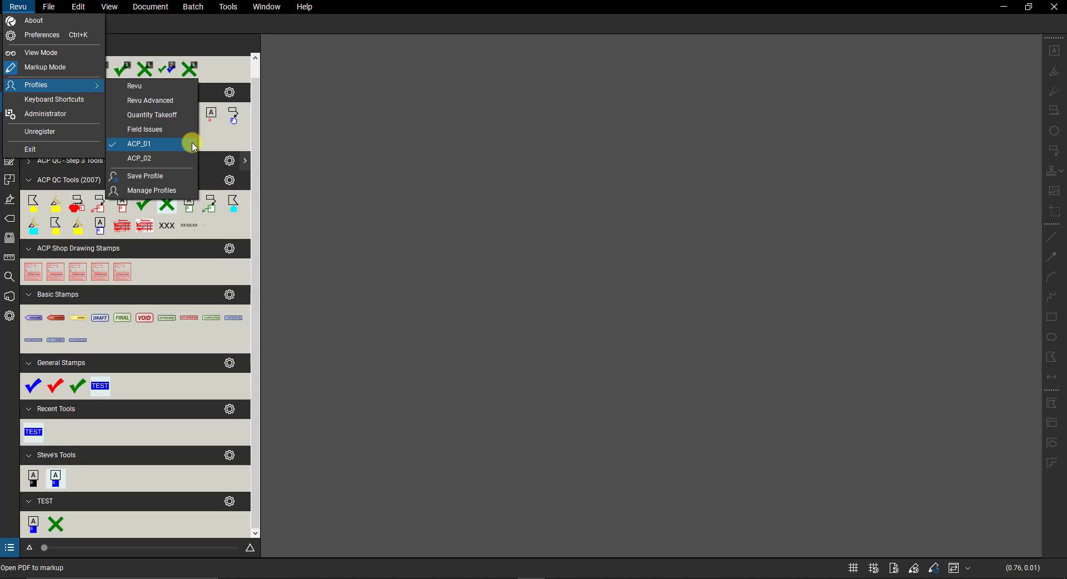
{"action": "mouse_move", "coordinate": [161, 147]}
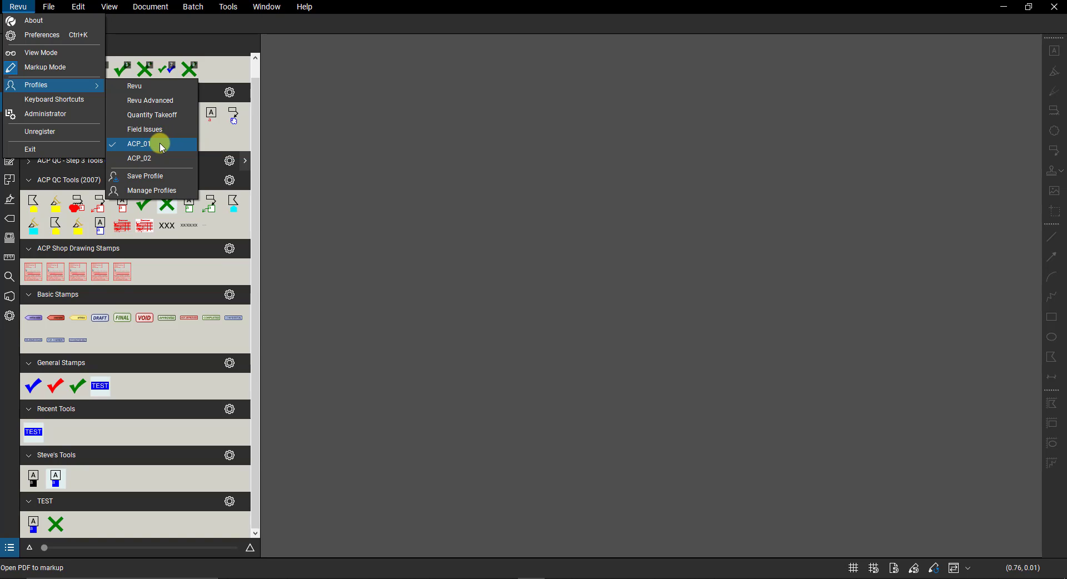
{"action": "mouse_move", "coordinate": [151, 87]}
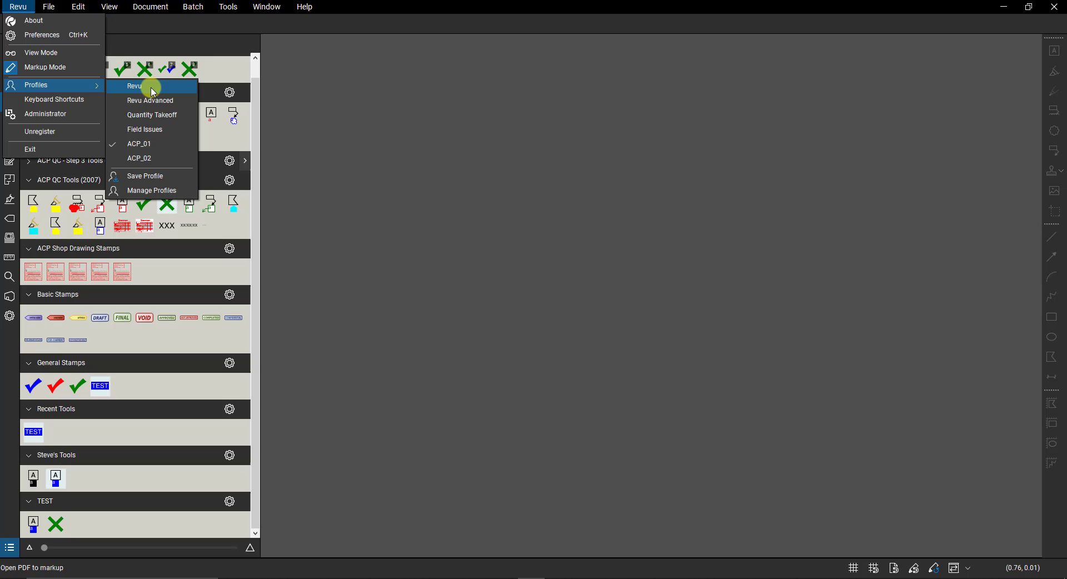
{"action": "left_click", "coordinate": [135, 86]}
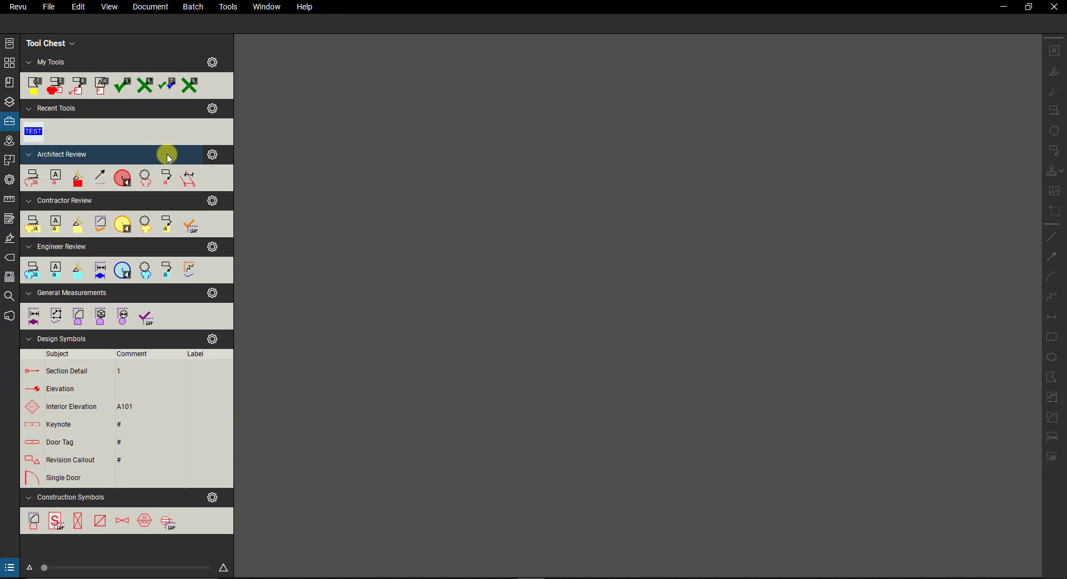
Remove ACP_01 in Manage Profiles, confirming the deletion, leaving ACP_02 as the only custom profile.
{"action": "left_click", "coordinate": [17, 7]}
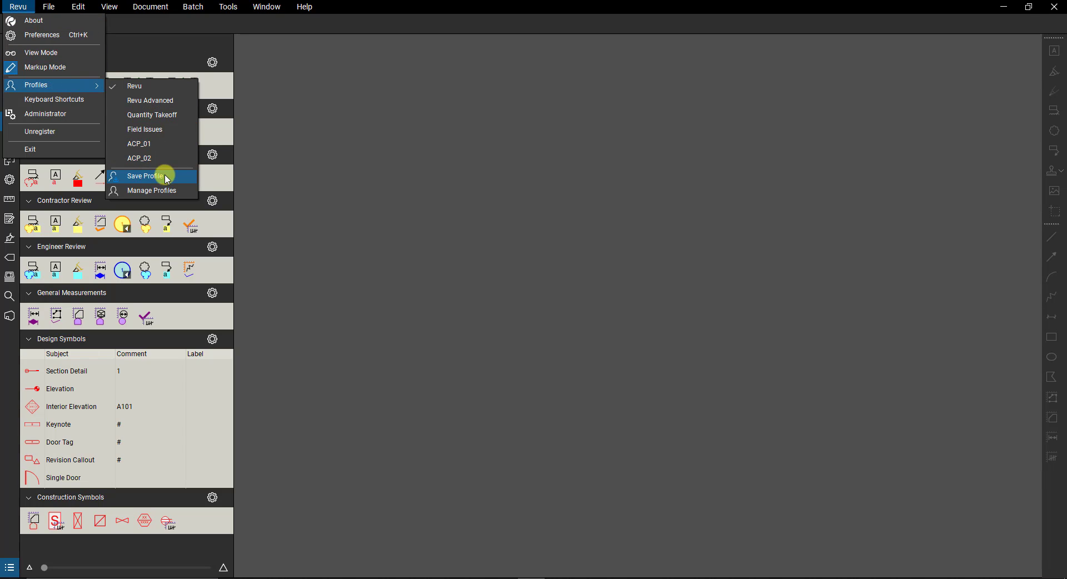
{"action": "left_click", "coordinate": [153, 190]}
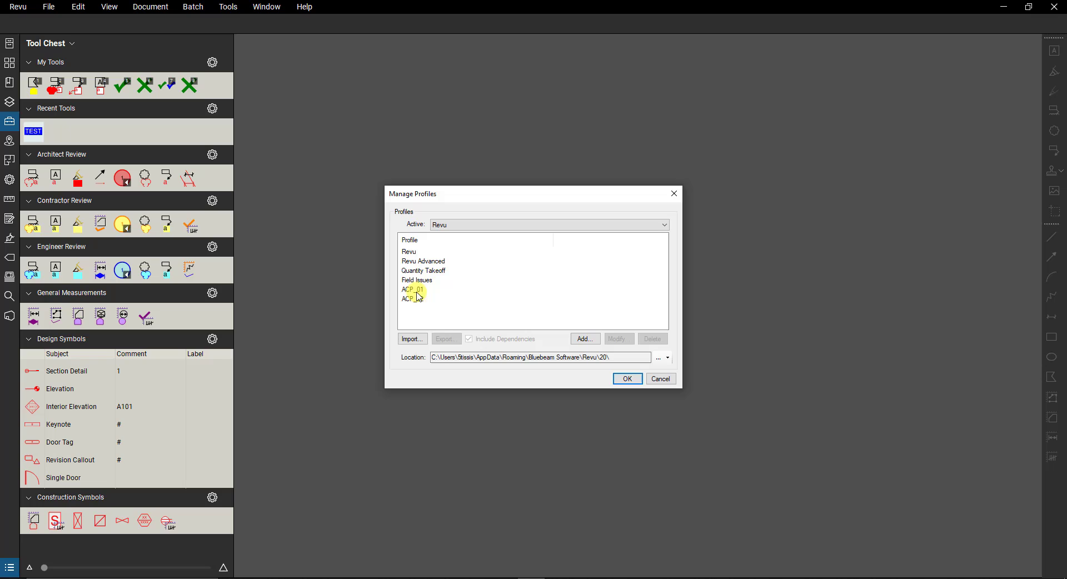
{"action": "left_click", "coordinate": [413, 289]}
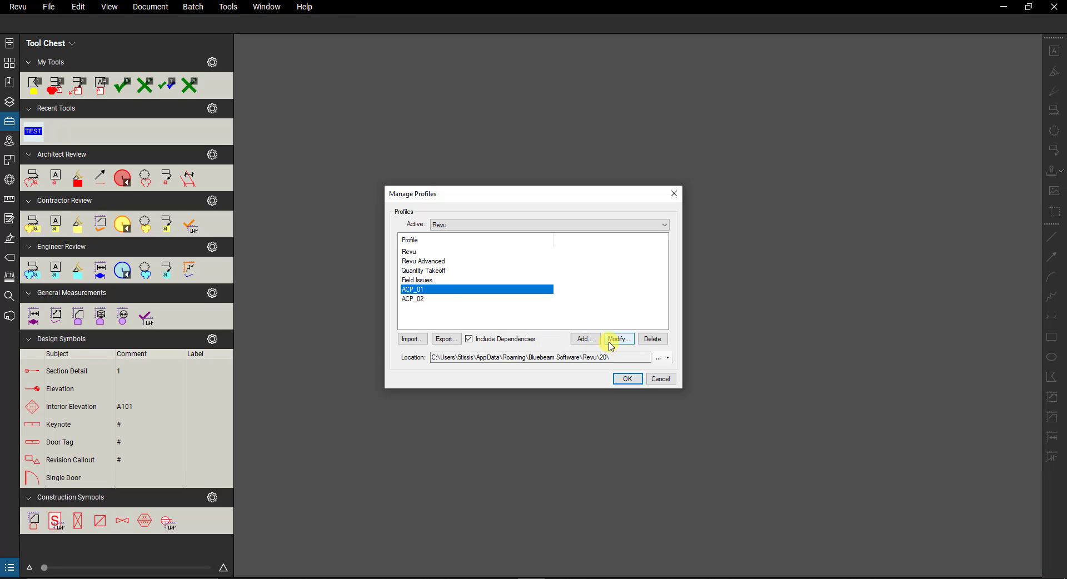
{"action": "left_click", "coordinate": [651, 339]}
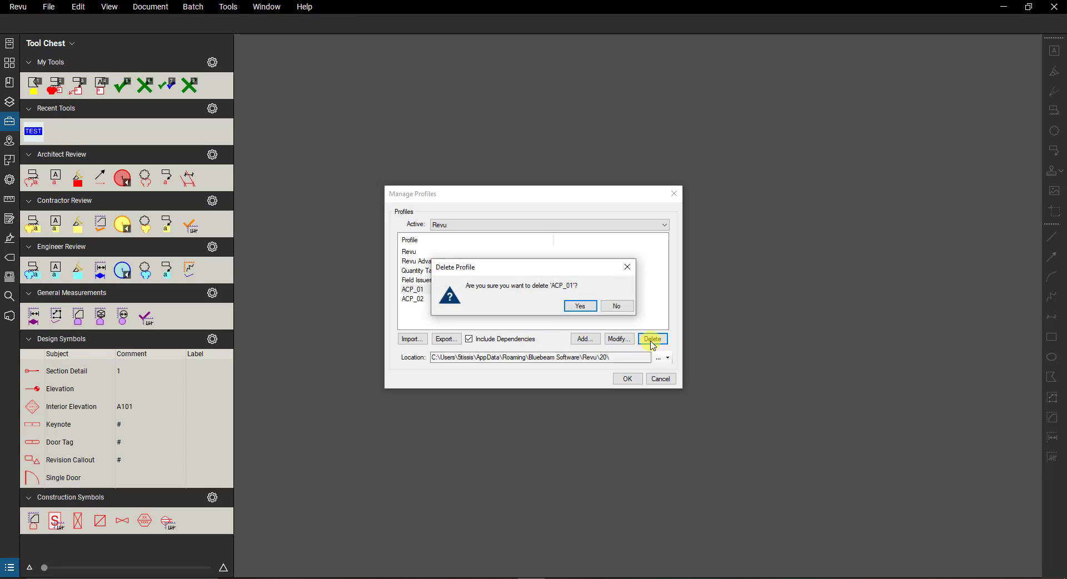
{"action": "left_click", "coordinate": [579, 305]}
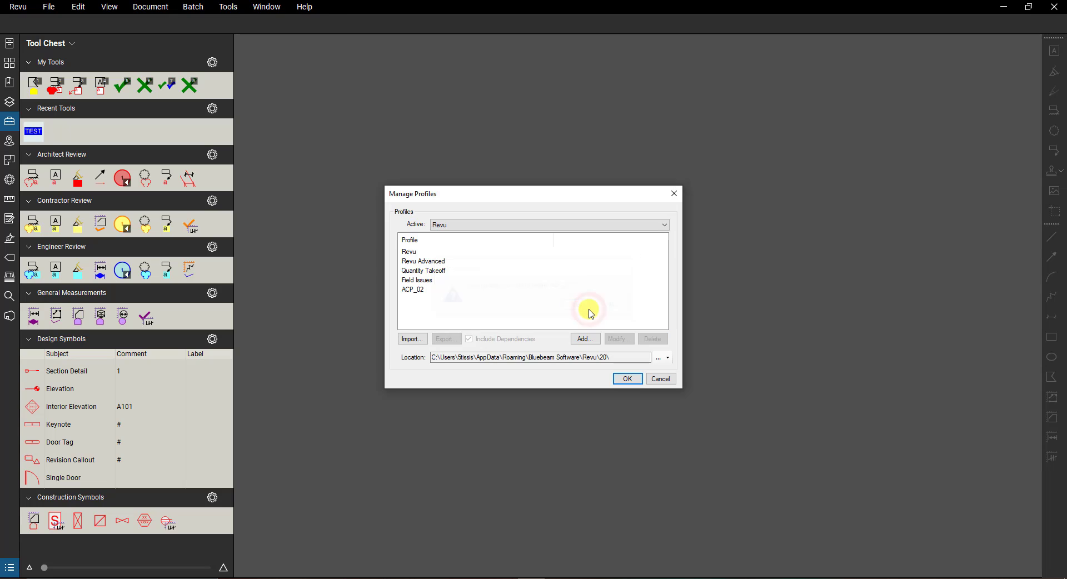
{"action": "left_click", "coordinate": [627, 379]}
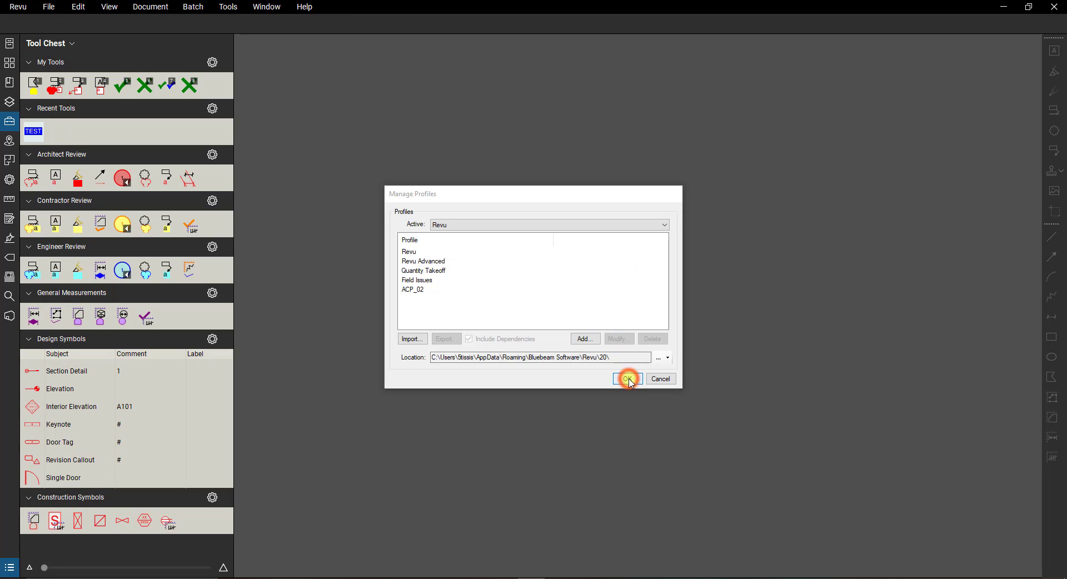
{"action": "left_click", "coordinate": [627, 379]}
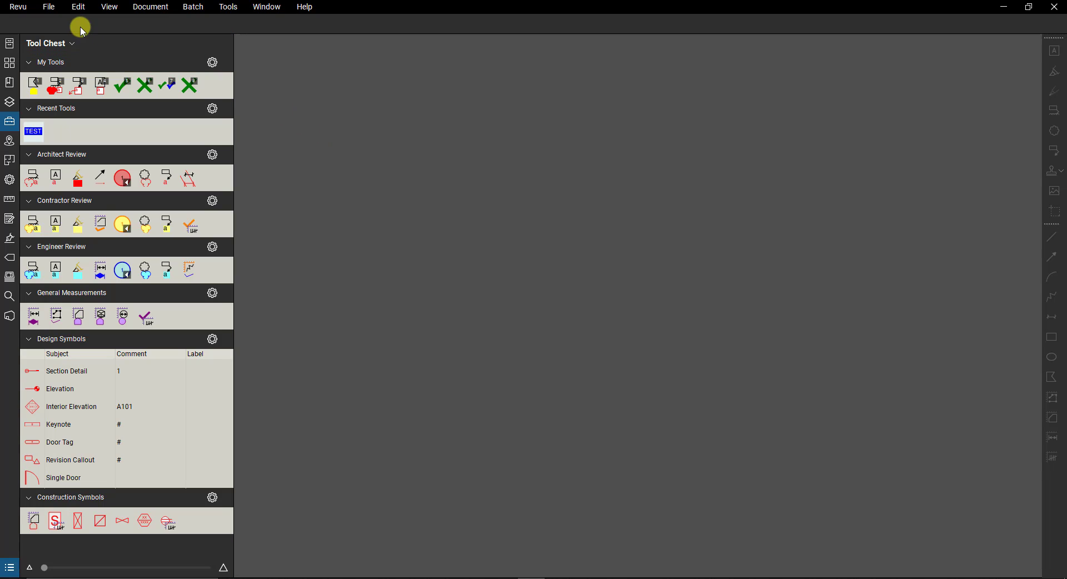
{"action": "left_click", "coordinate": [18, 7]}
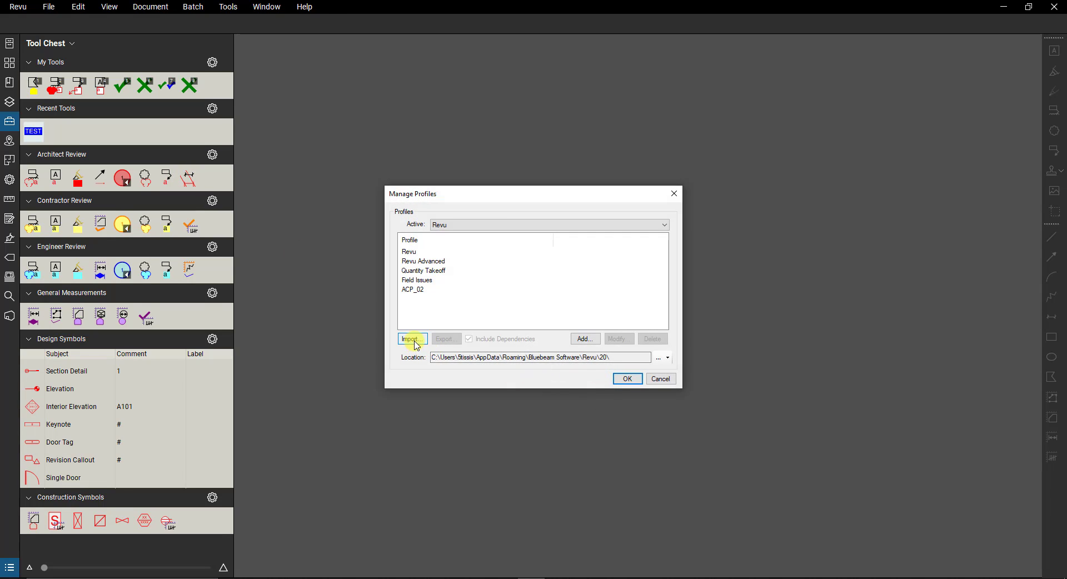
{"action": "left_click", "coordinate": [411, 339]}
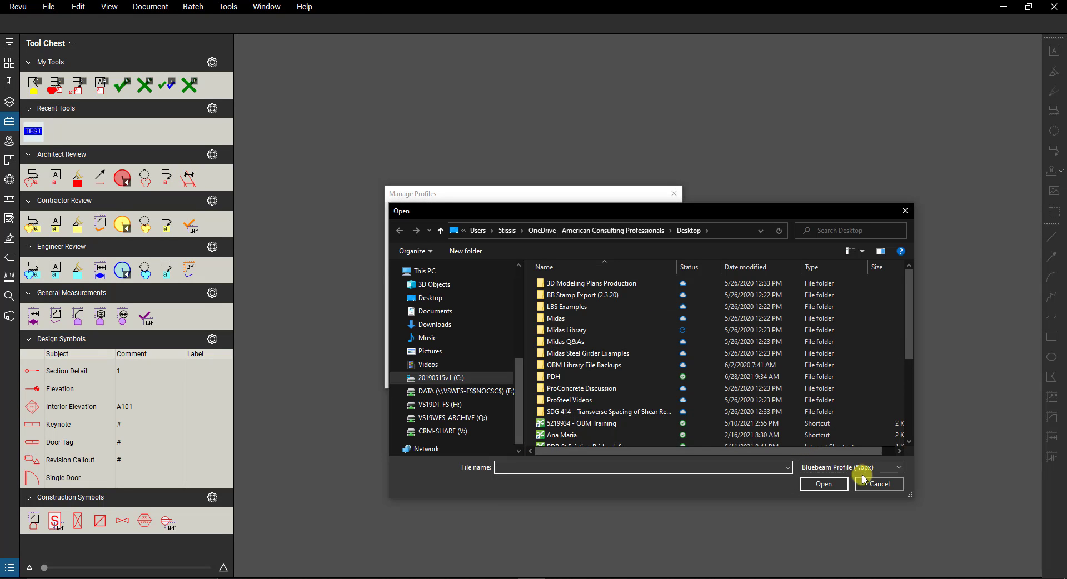
{"action": "left_click", "coordinate": [878, 483]}
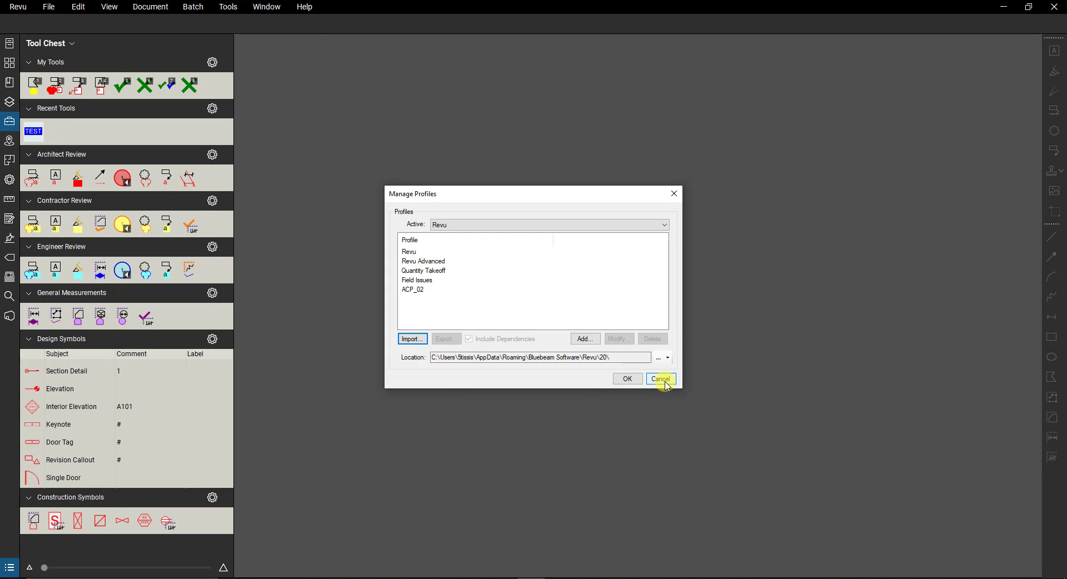
{"action": "left_click", "coordinate": [659, 378]}
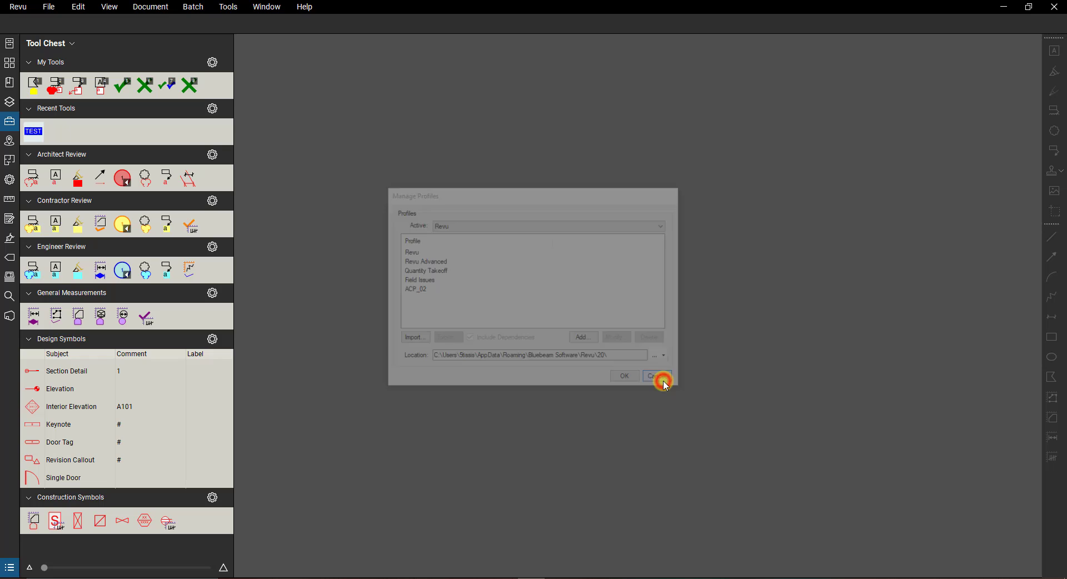
{"action": "left_click", "coordinate": [656, 376]}
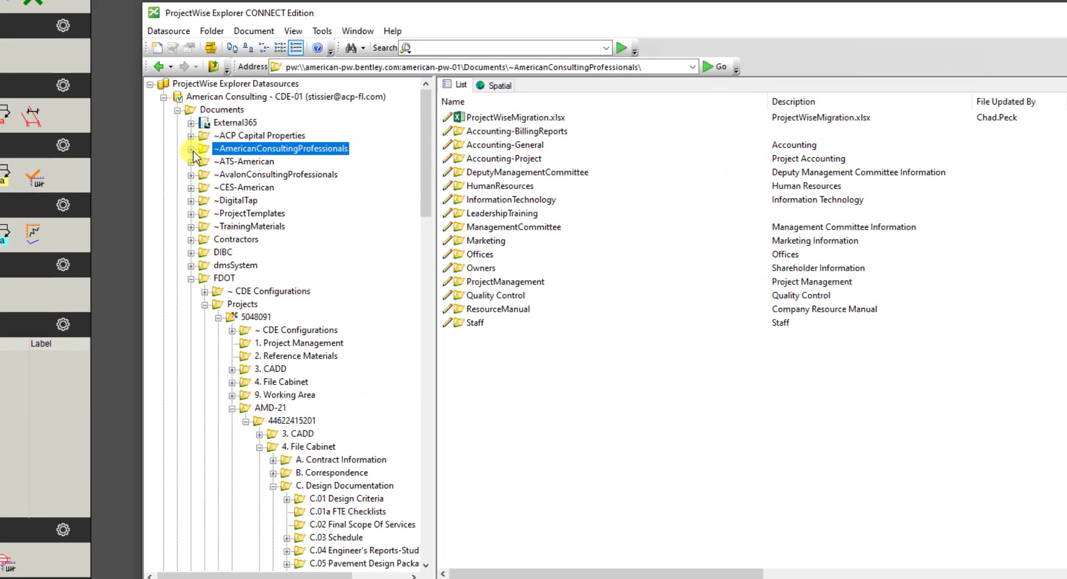
Drill into ~AmericanConsultingProfessionals > ResourceManual > General and launch ACP_01.bpx.
{"action": "left_click", "coordinate": [196, 148]}
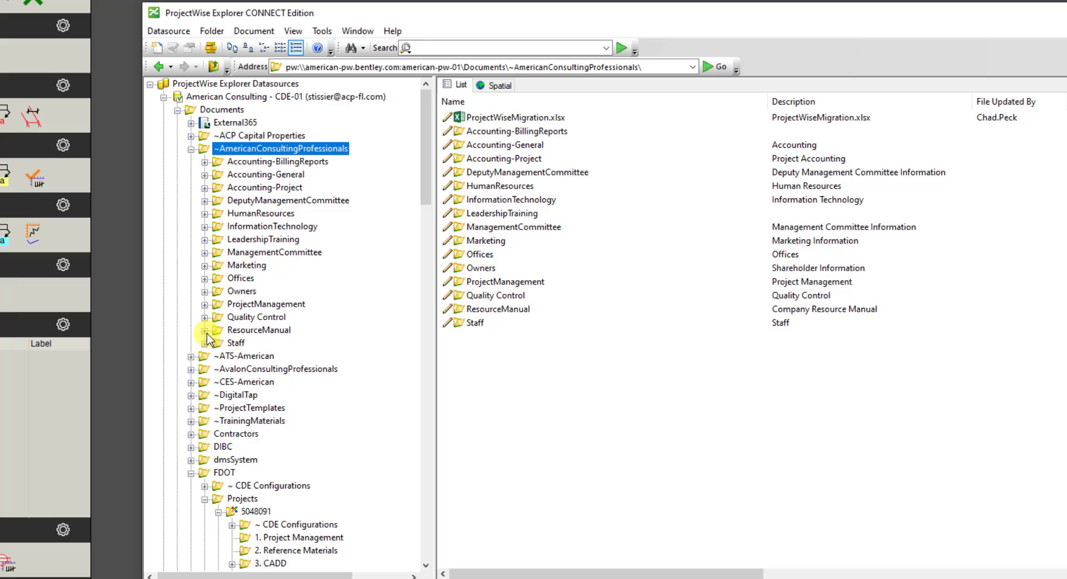
{"action": "left_click", "coordinate": [204, 330]}
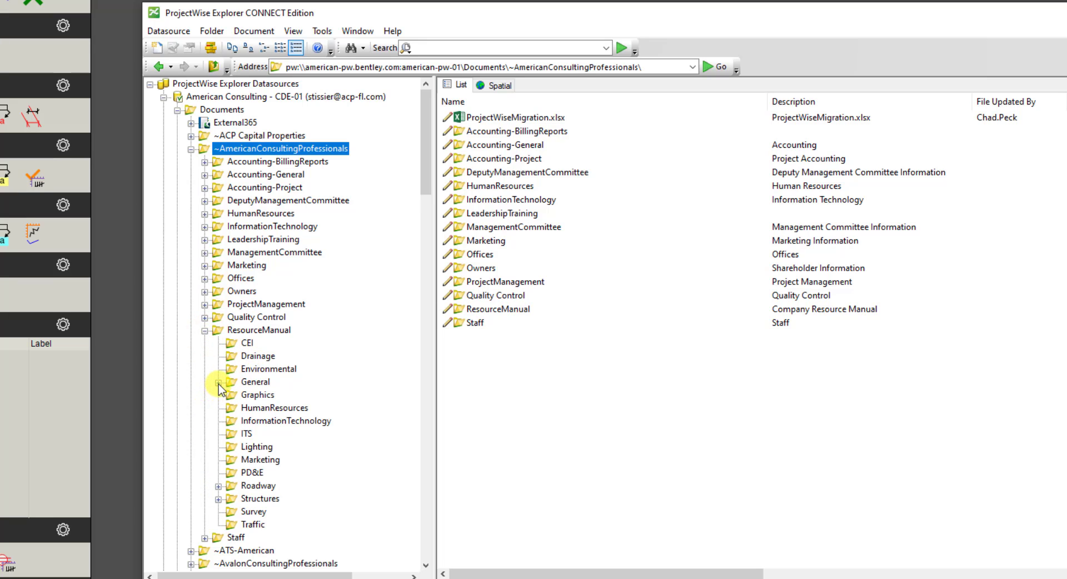
{"action": "left_click", "coordinate": [215, 382]}
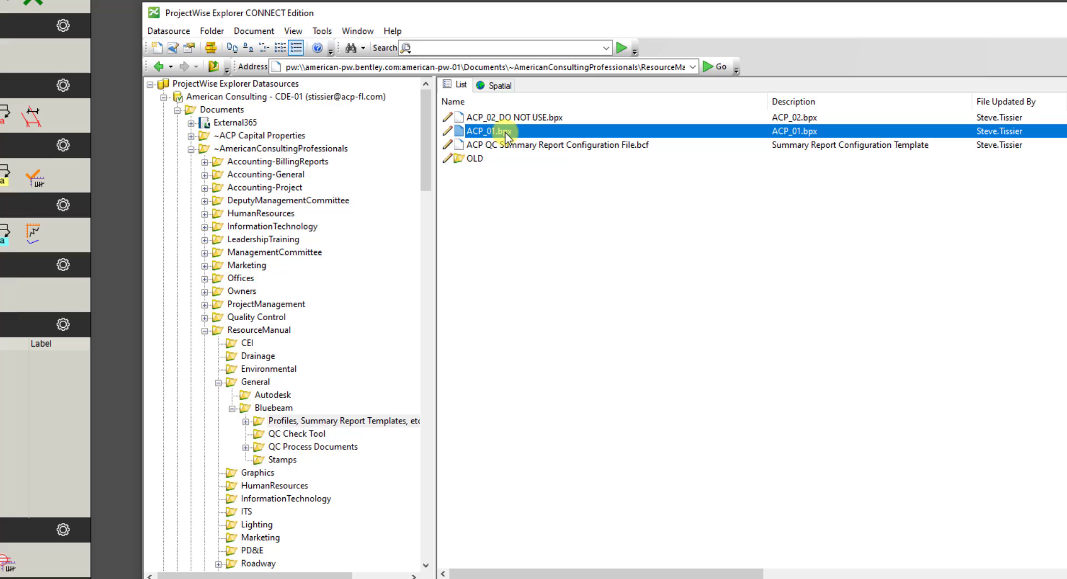
{"action": "double_click", "coordinate": [496, 131]}
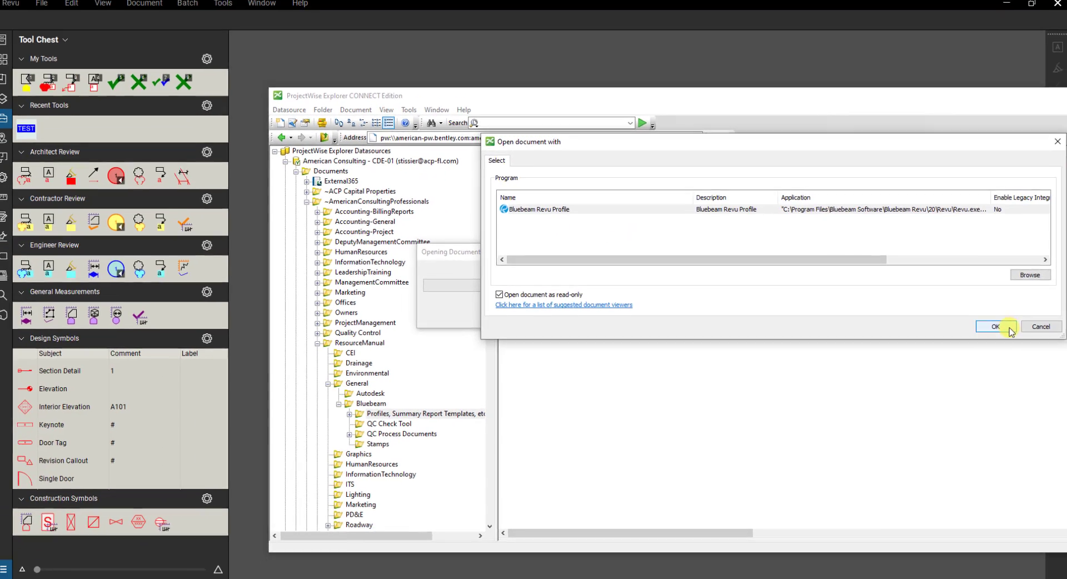
Import ACP_01 with Bluebeam Revu, overwriting Stamps.btx, and return to the Tool Chest.
{"action": "left_click", "coordinate": [994, 327]}
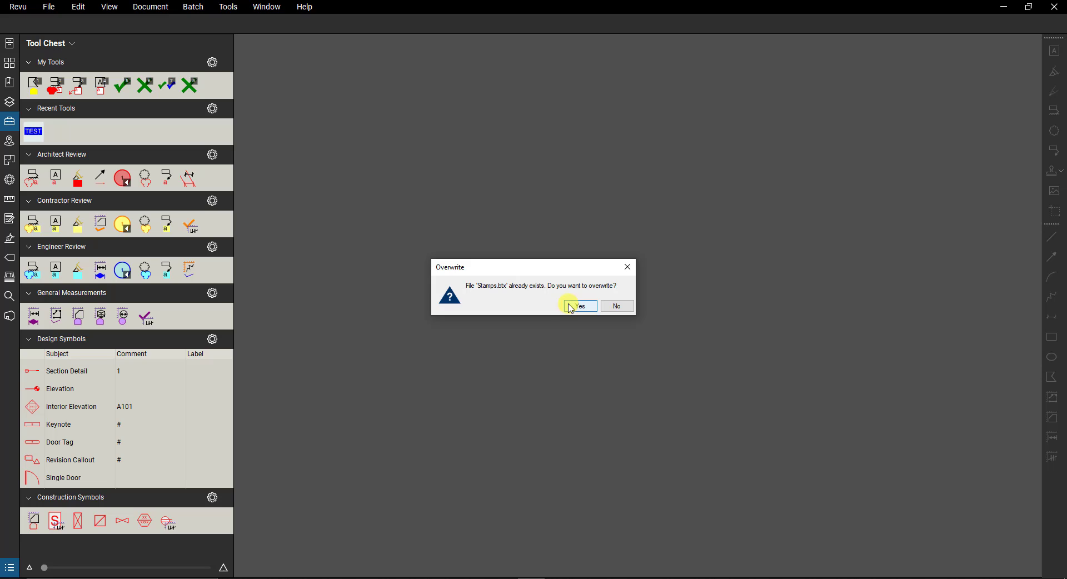
{"action": "left_click", "coordinate": [580, 305]}
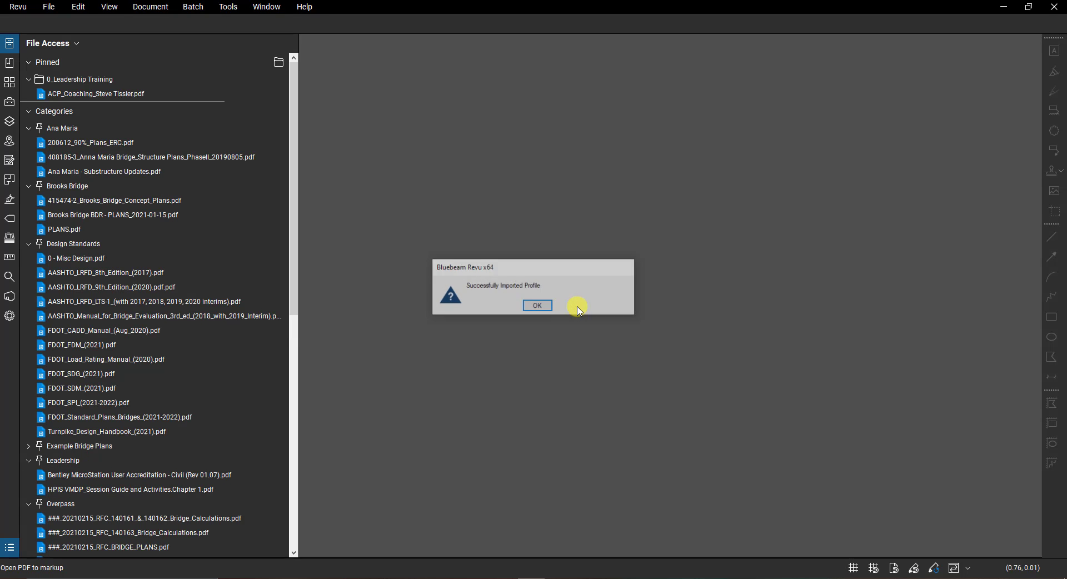
{"action": "left_click", "coordinate": [537, 304]}
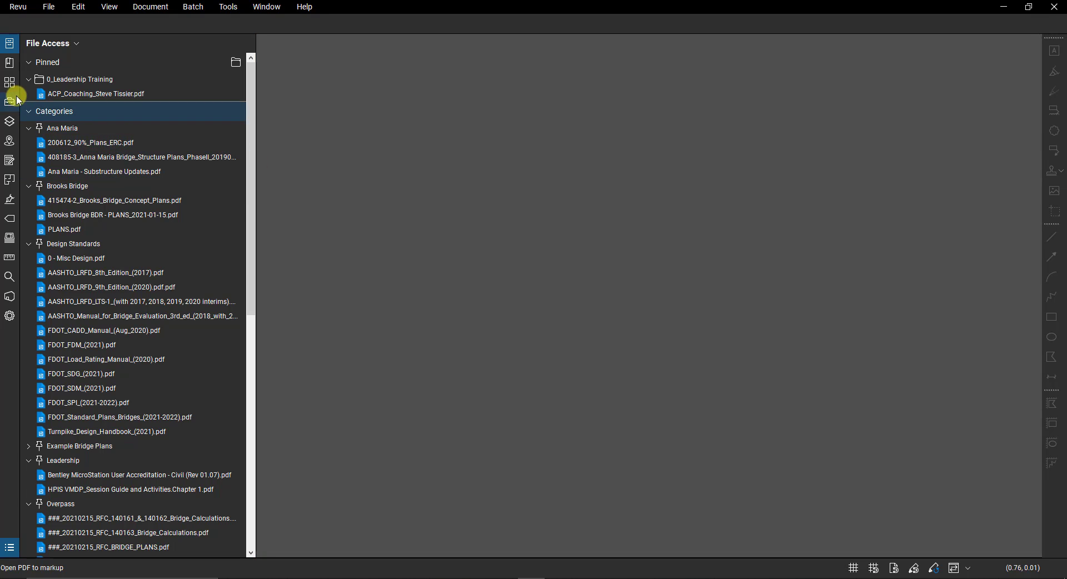
{"action": "left_click", "coordinate": [10, 103]}
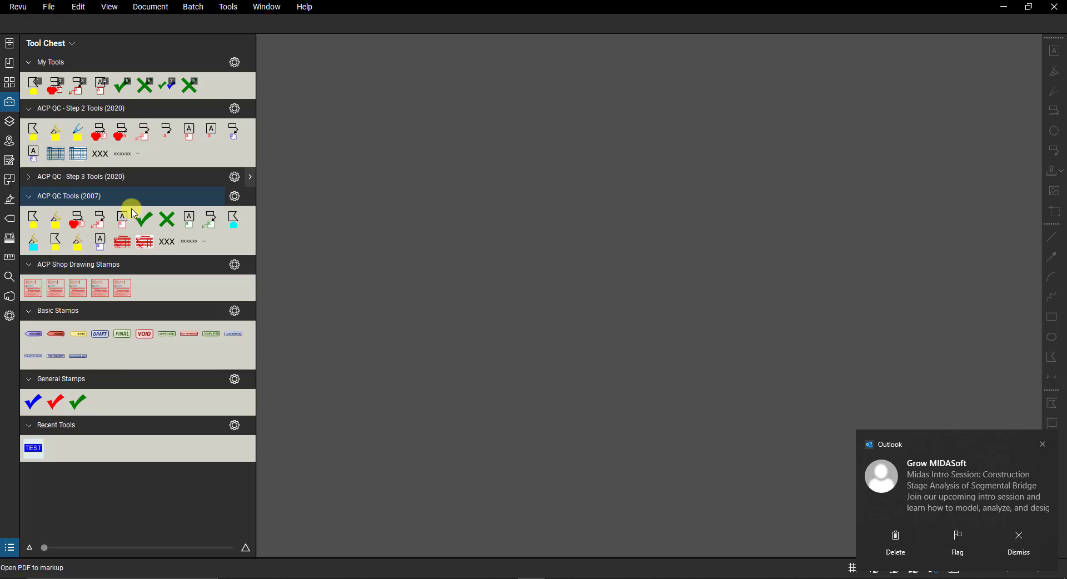
{"action": "mouse_move", "coordinate": [98, 456]}
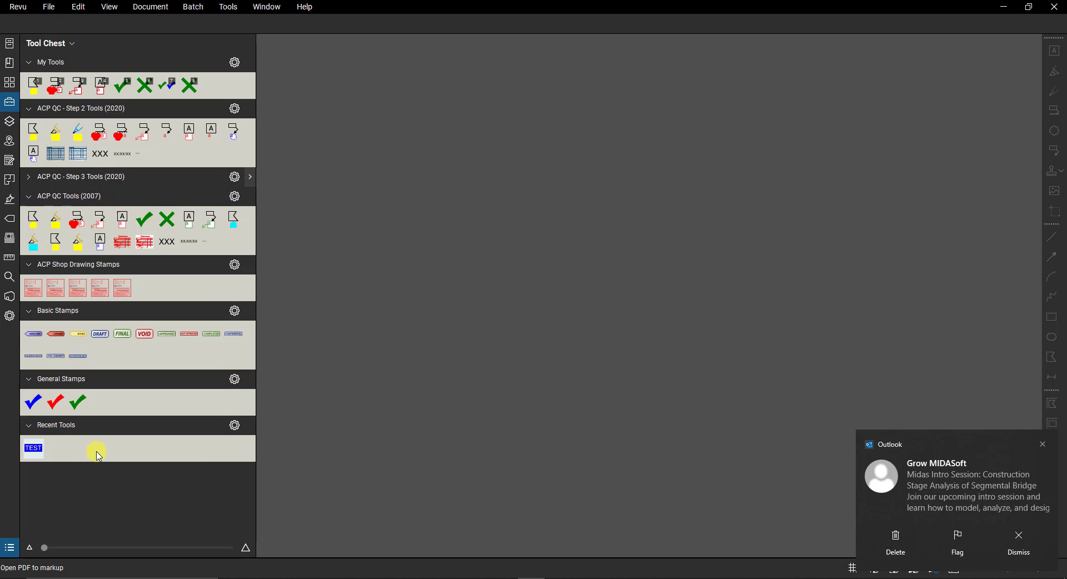
Bring up Manage Tool Sets showing the imported ACP tool sets.
{"action": "left_click", "coordinate": [70, 43]}
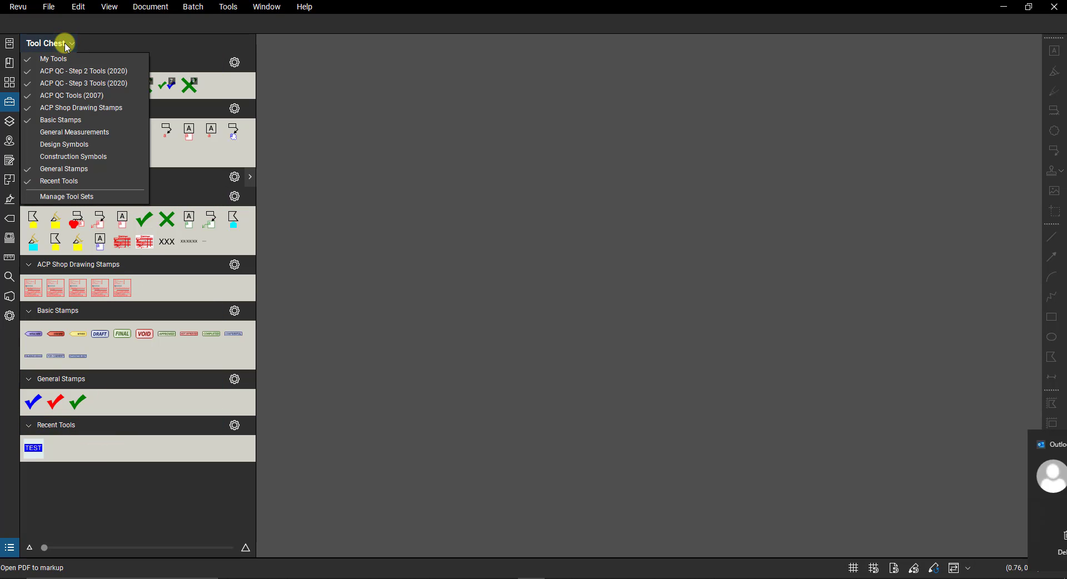
{"action": "left_click", "coordinate": [67, 196]}
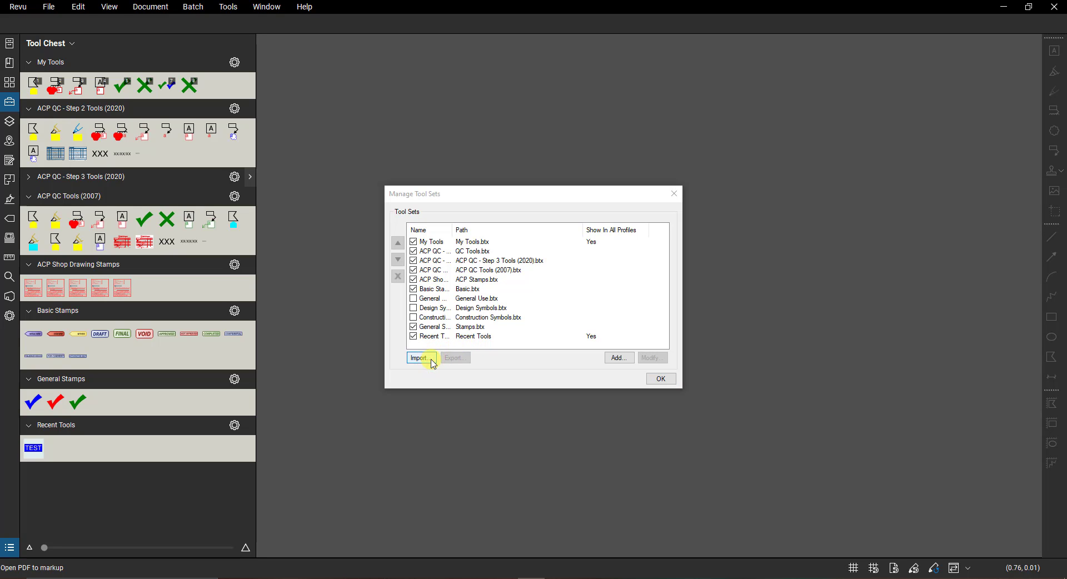
Start adding a tool set in Manage Tool Sets, entering '1' and '11', before browsing for a .btx file.
{"action": "left_click", "coordinate": [418, 358]}
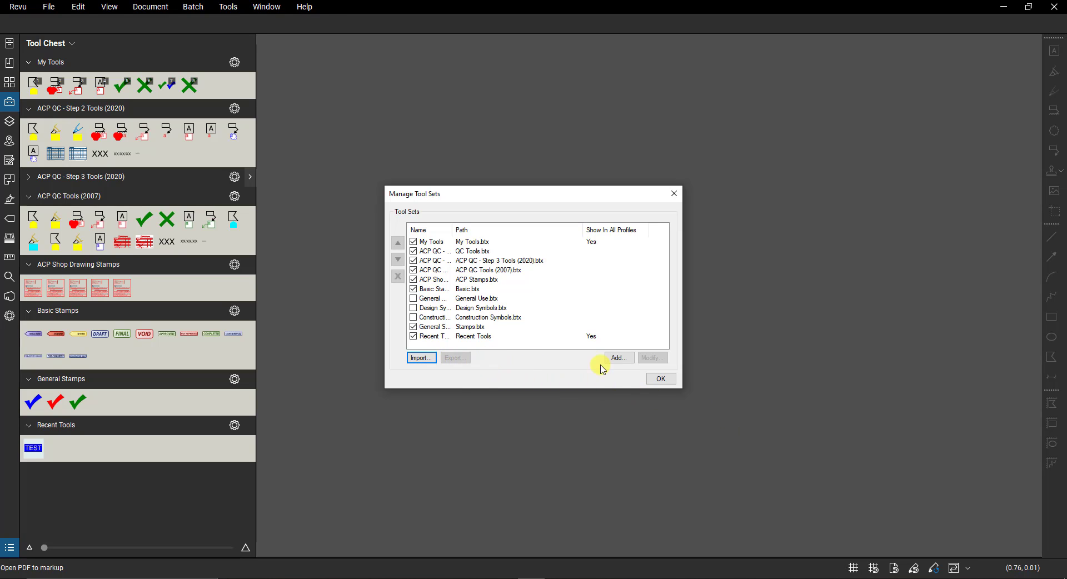
{"action": "left_click", "coordinate": [617, 357]}
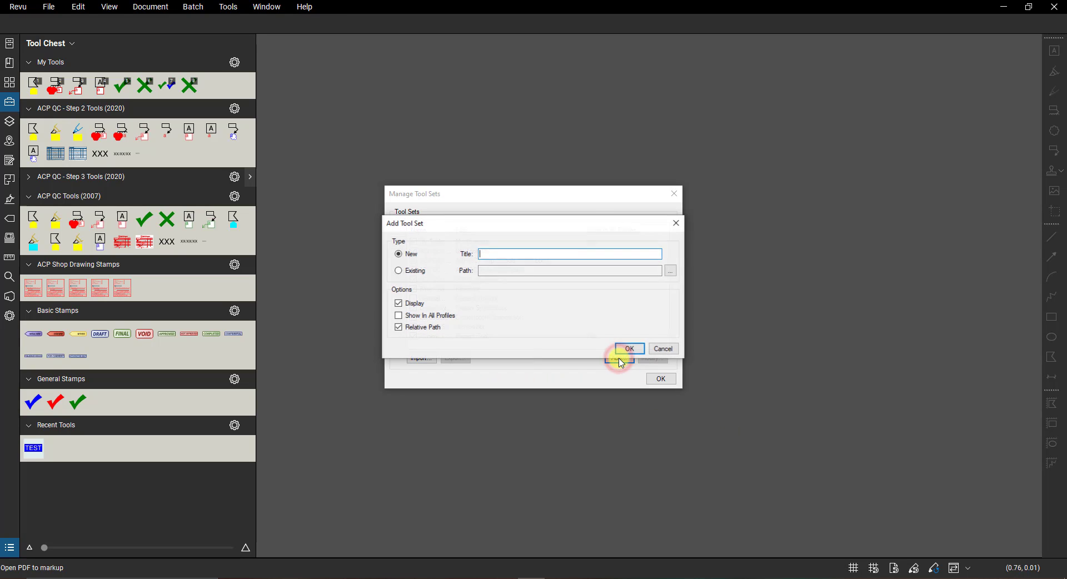
{"action": "type", "text": "1"}
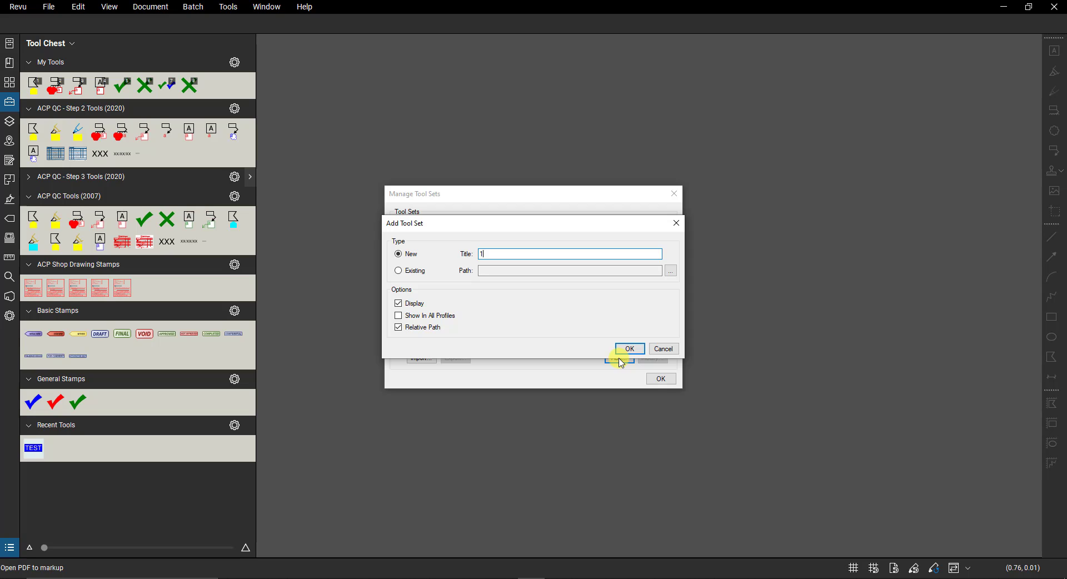
{"action": "type", "text": "11"}
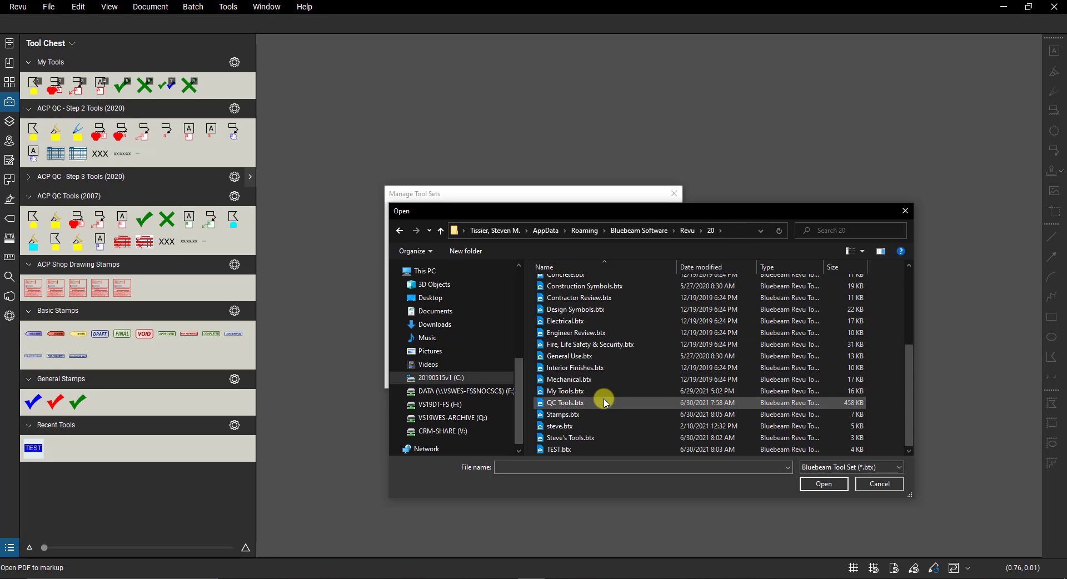
Import Steve's Tools.btx so Steve's Tools appears at the bottom of the Tool Chest.
{"action": "left_click", "coordinate": [571, 438]}
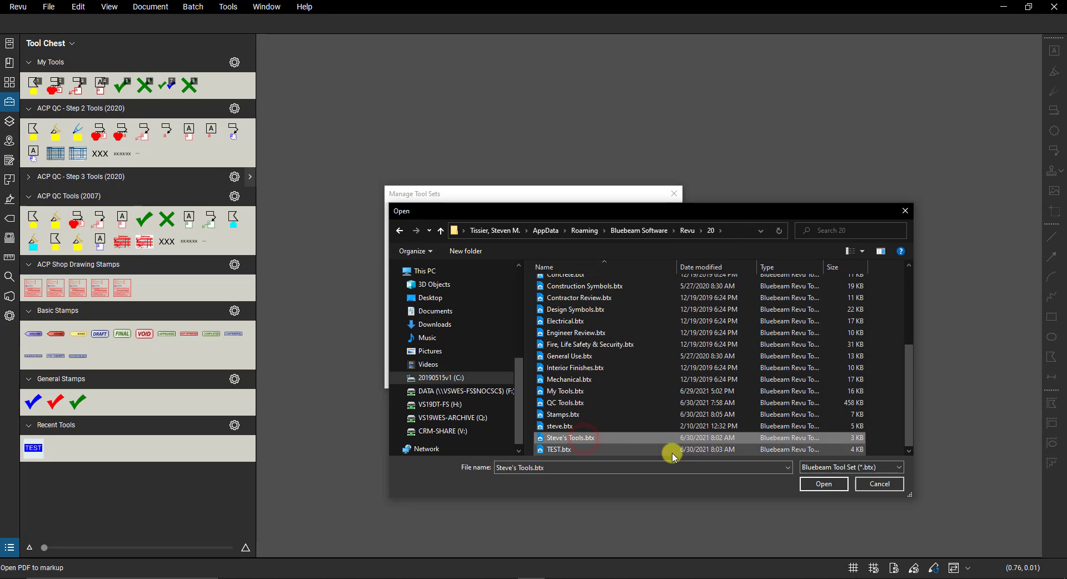
{"action": "left_click", "coordinate": [822, 484]}
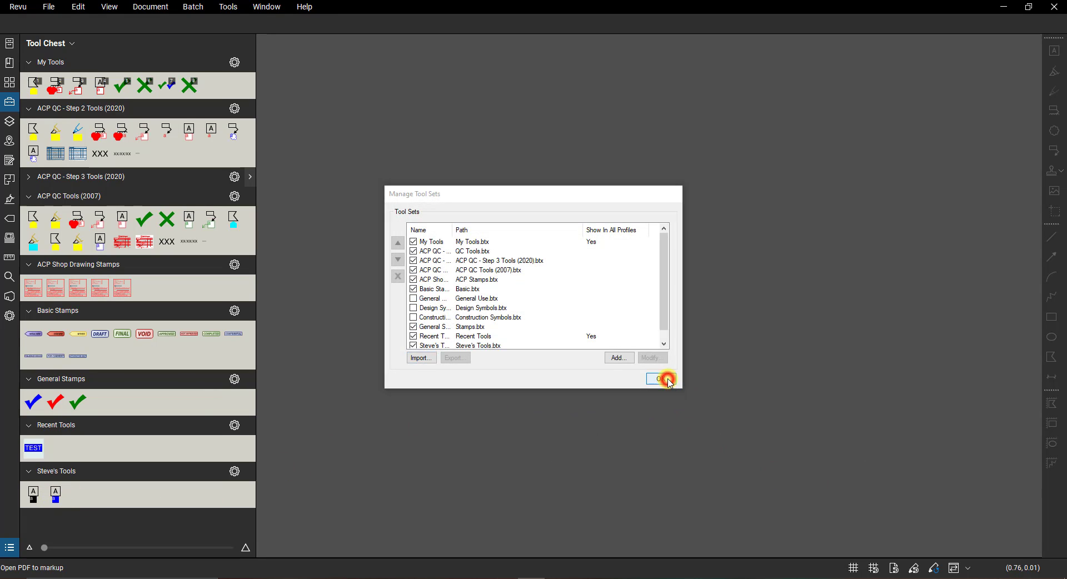
{"action": "left_click", "coordinate": [657, 379]}
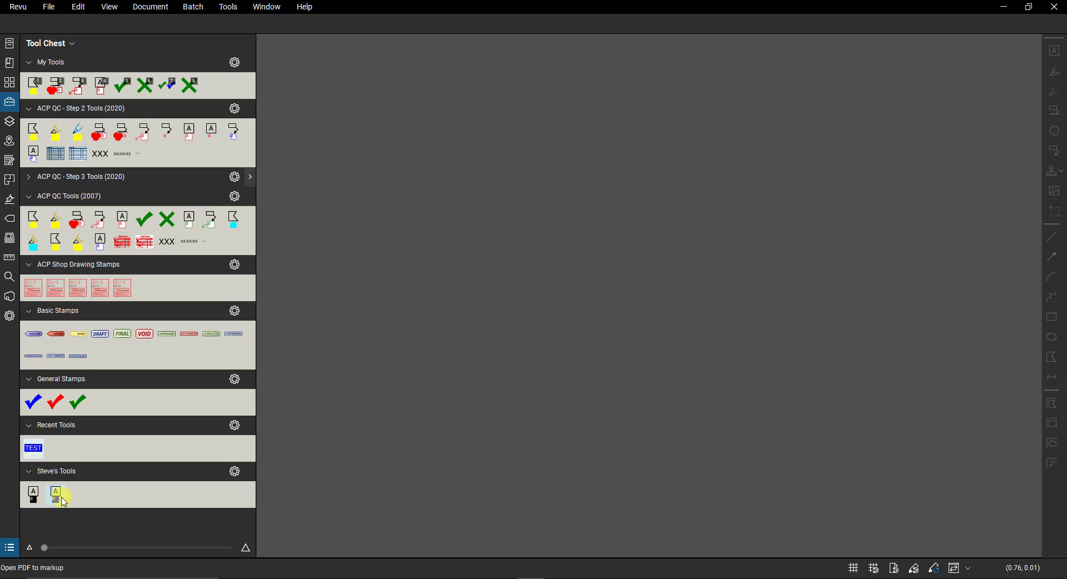